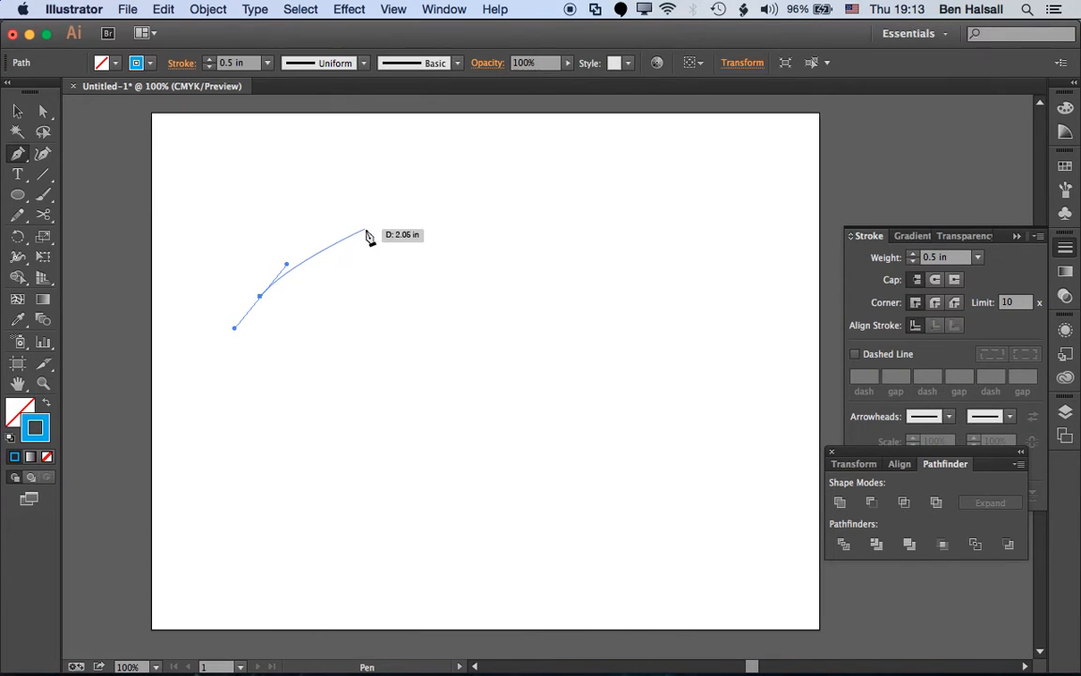
Draw the curved arch top and long right leg of the thick blue path with the Pen tool.
left_click_drag(366, 233, 454, 420)
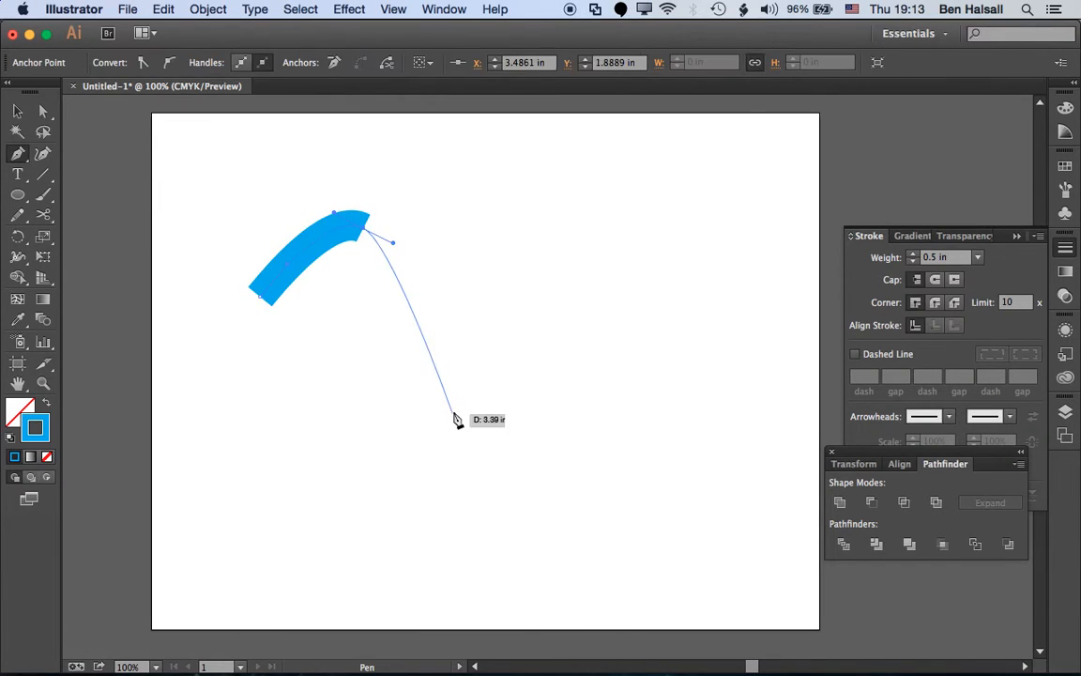
mouse_move(455, 319)
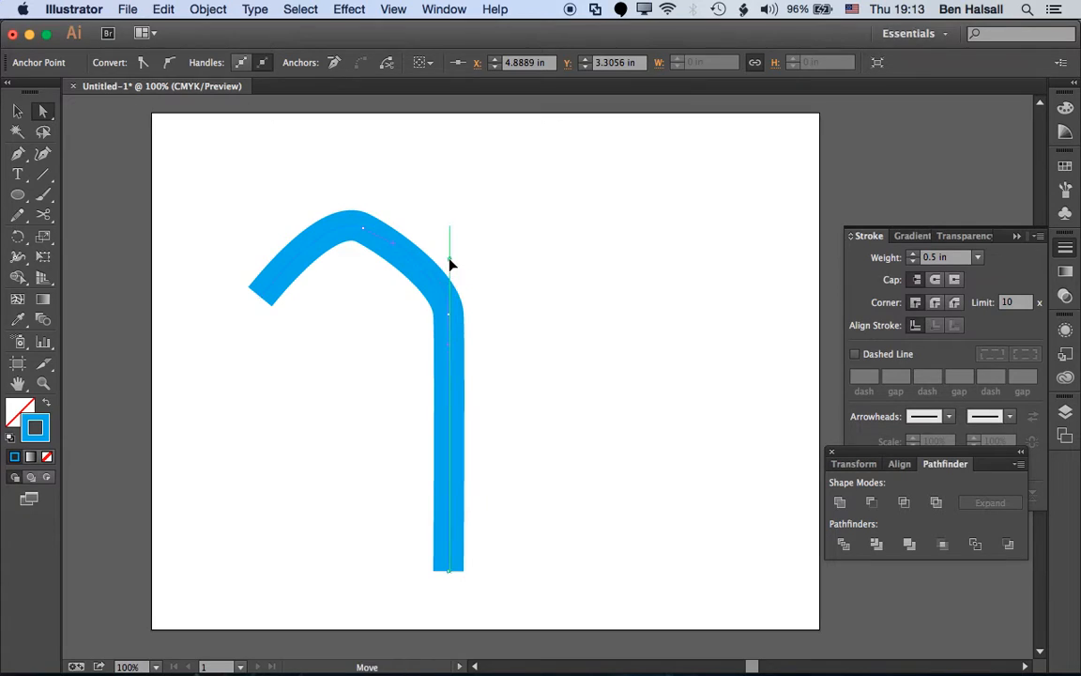
left_click(403, 248)
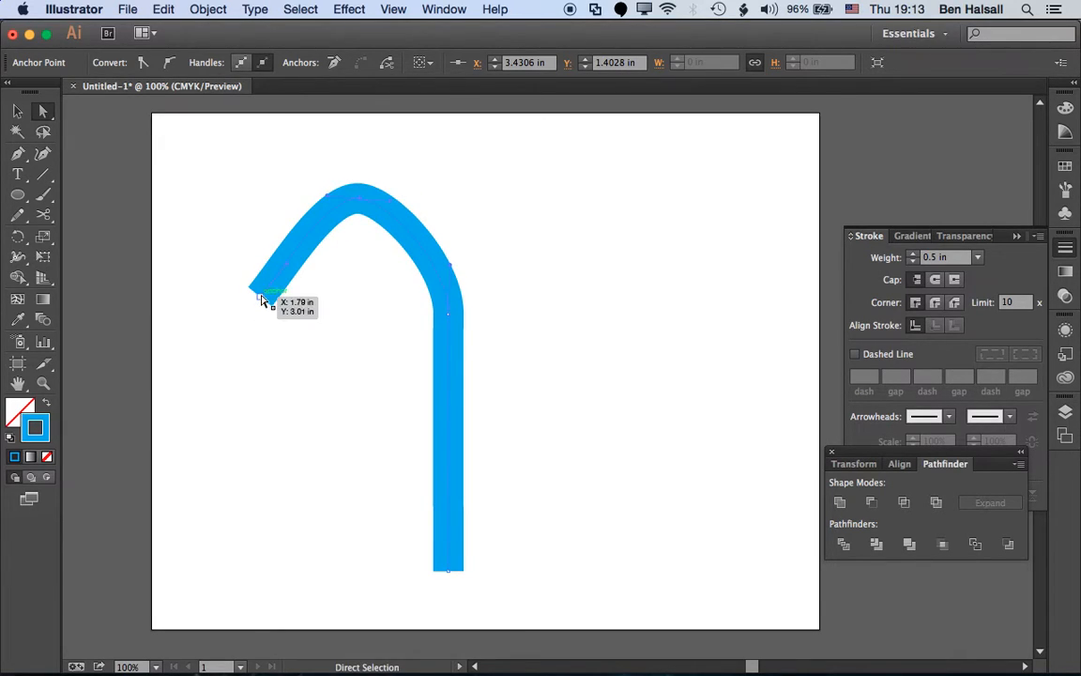
Reshape and lower the left end of the arch so the curve reads smoothly.
left_click_drag(263, 300, 261, 275)
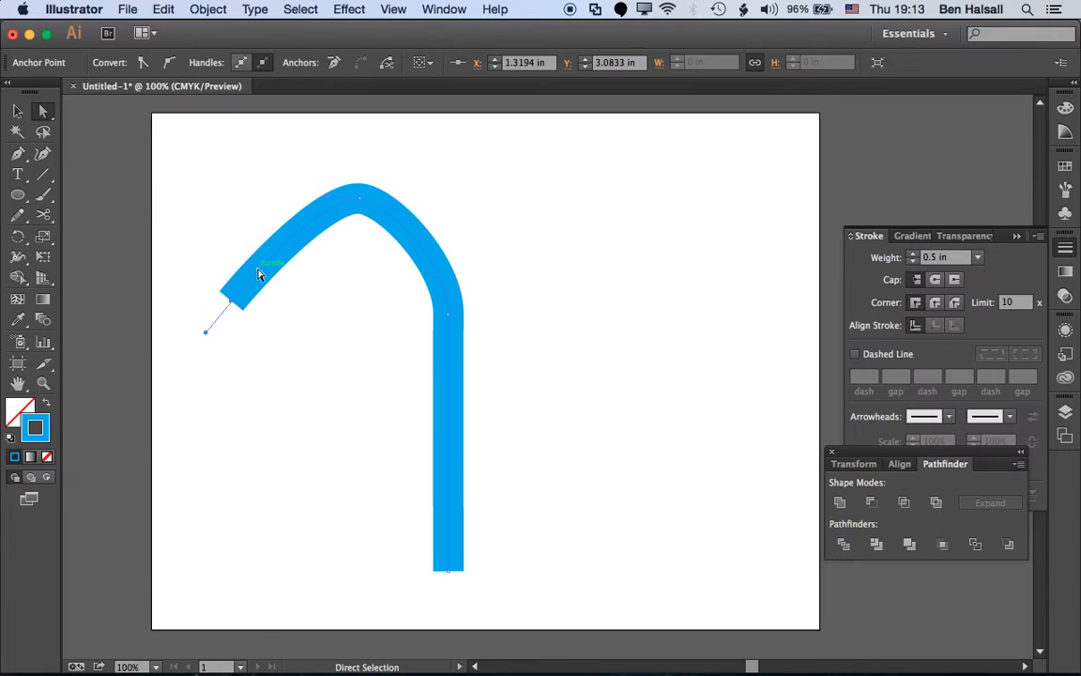
left_click_drag(261, 272, 360, 205)
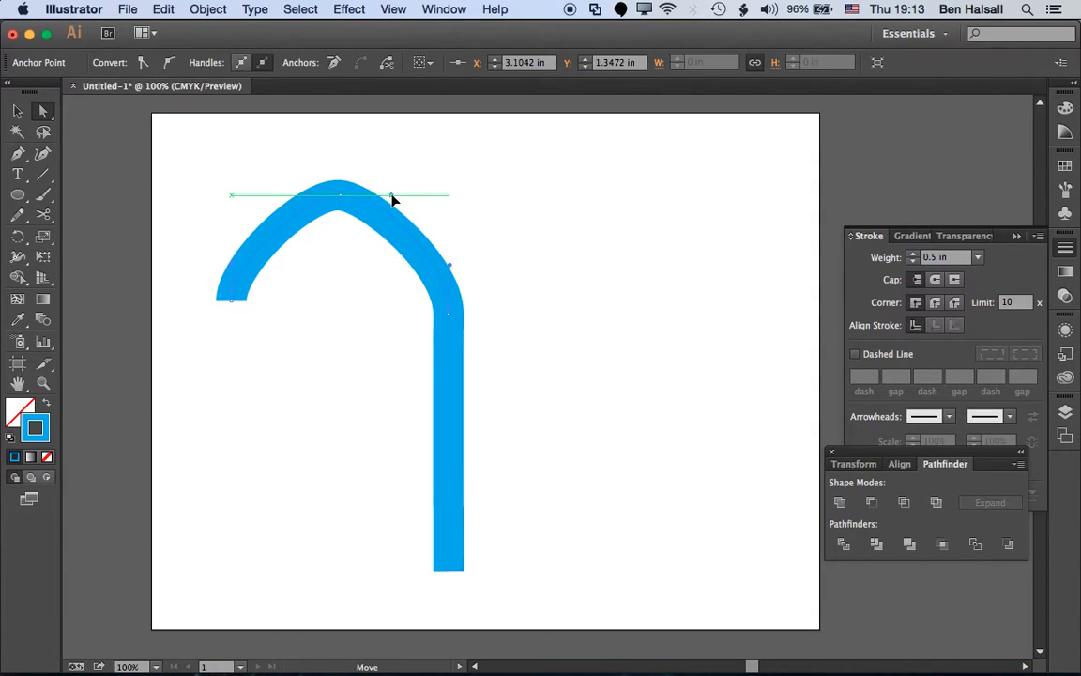
left_click(289, 192)
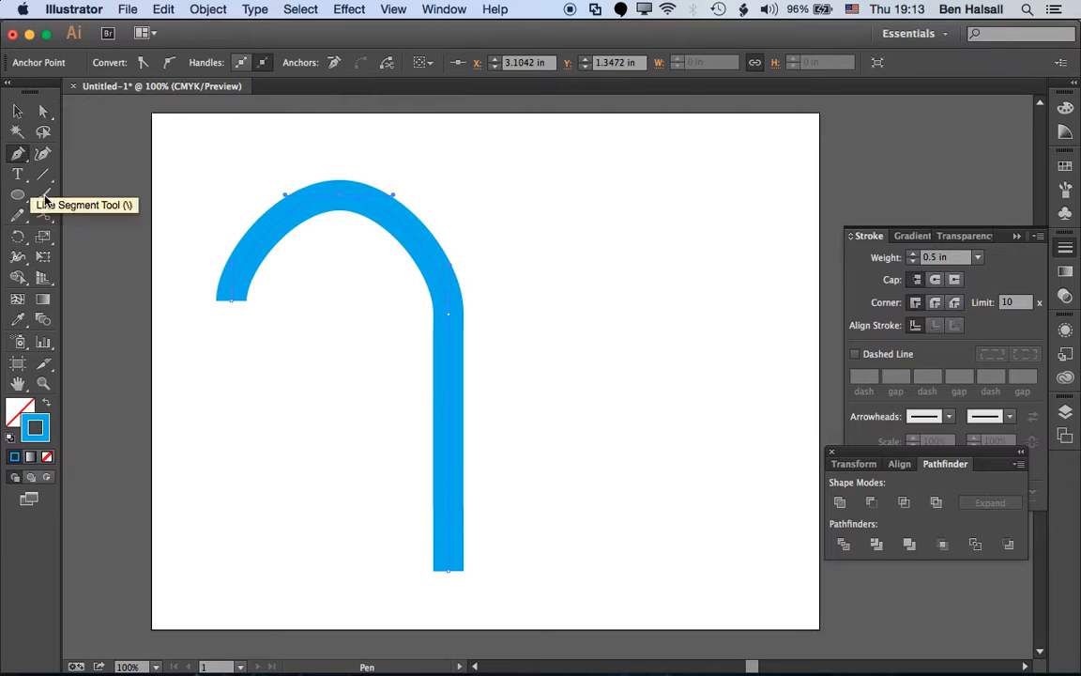
mouse_move(233, 308)
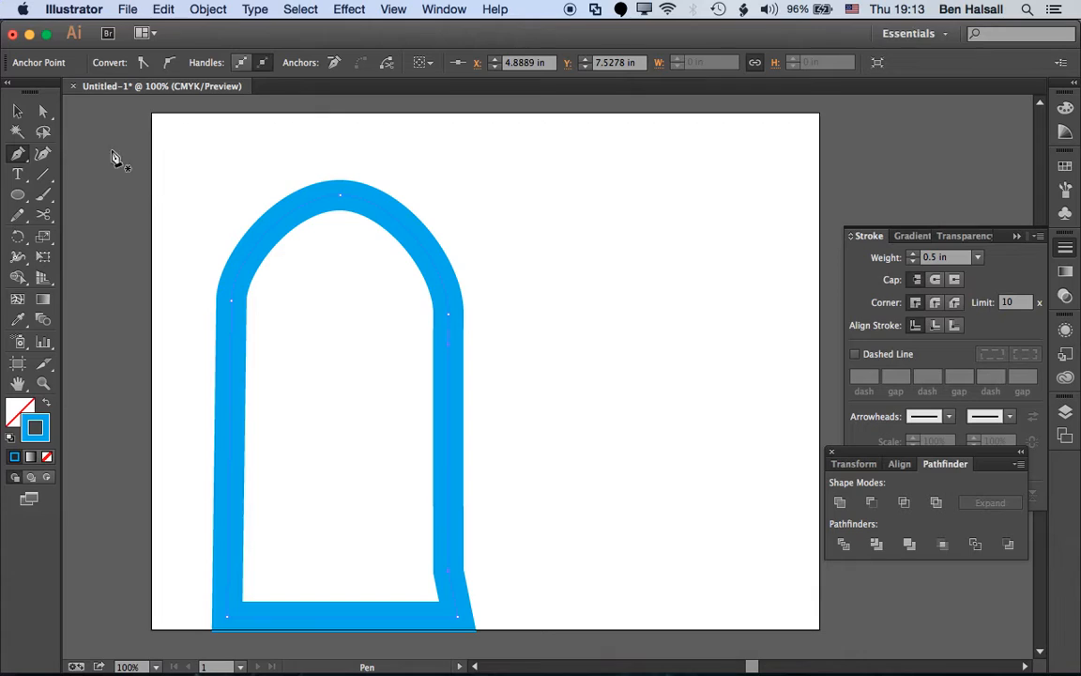
Close the blue path down the left side and across the base, then return to whole-object selection.
left_click(17, 112)
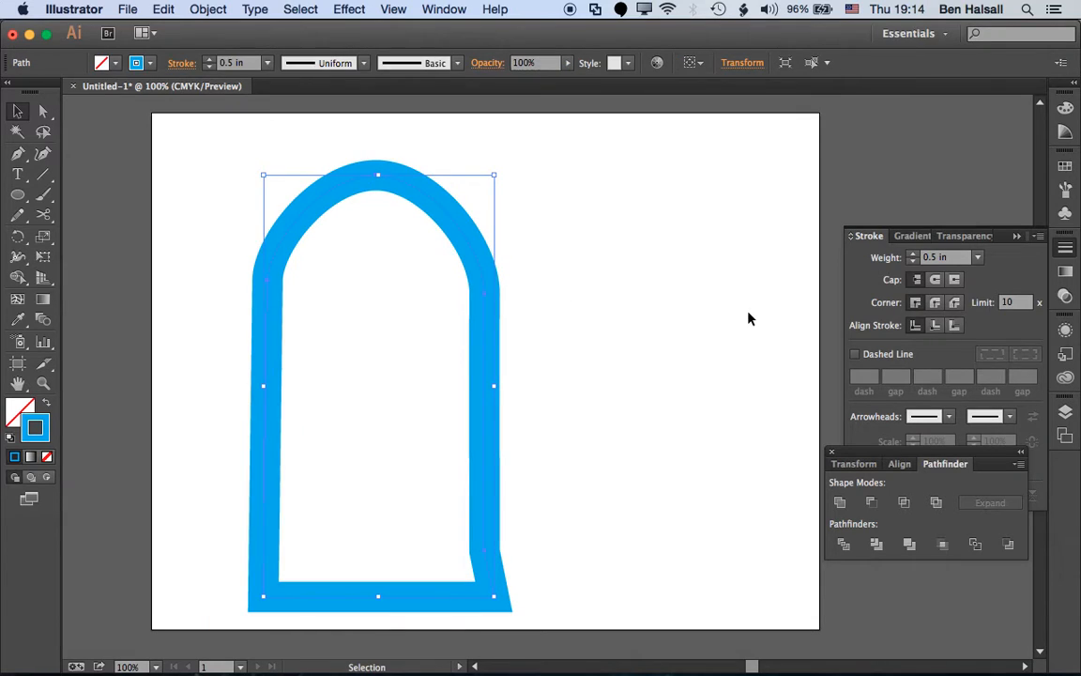
Align the blue stroke to the outside of the arch path and bring up its Appearance settings.
left_click(954, 325)
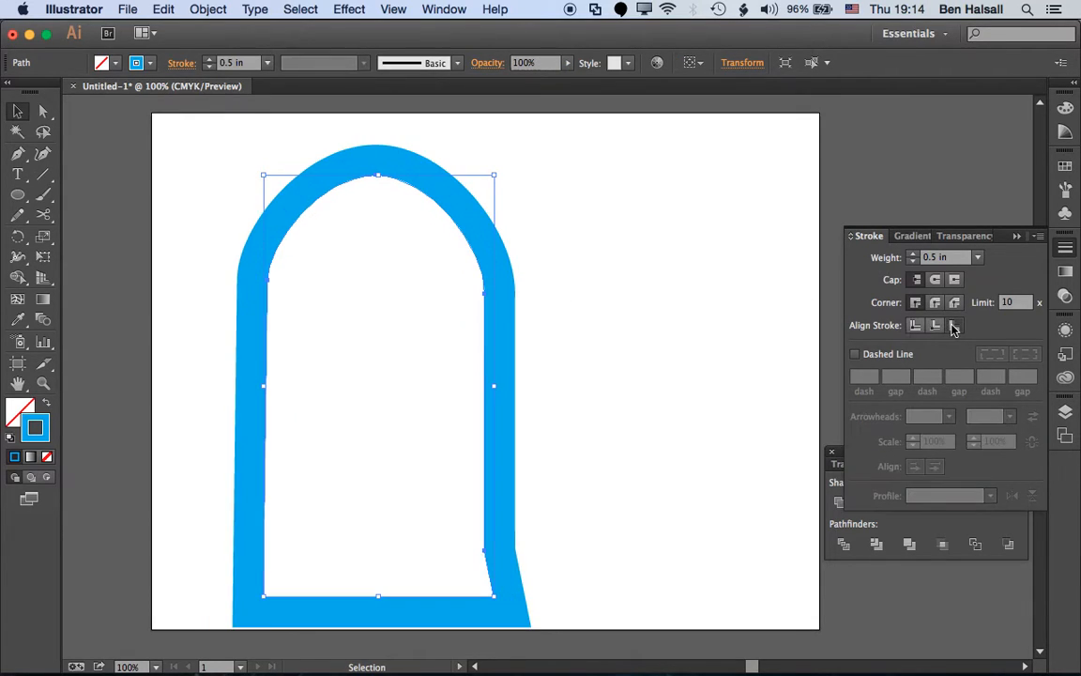
left_click(954, 325)
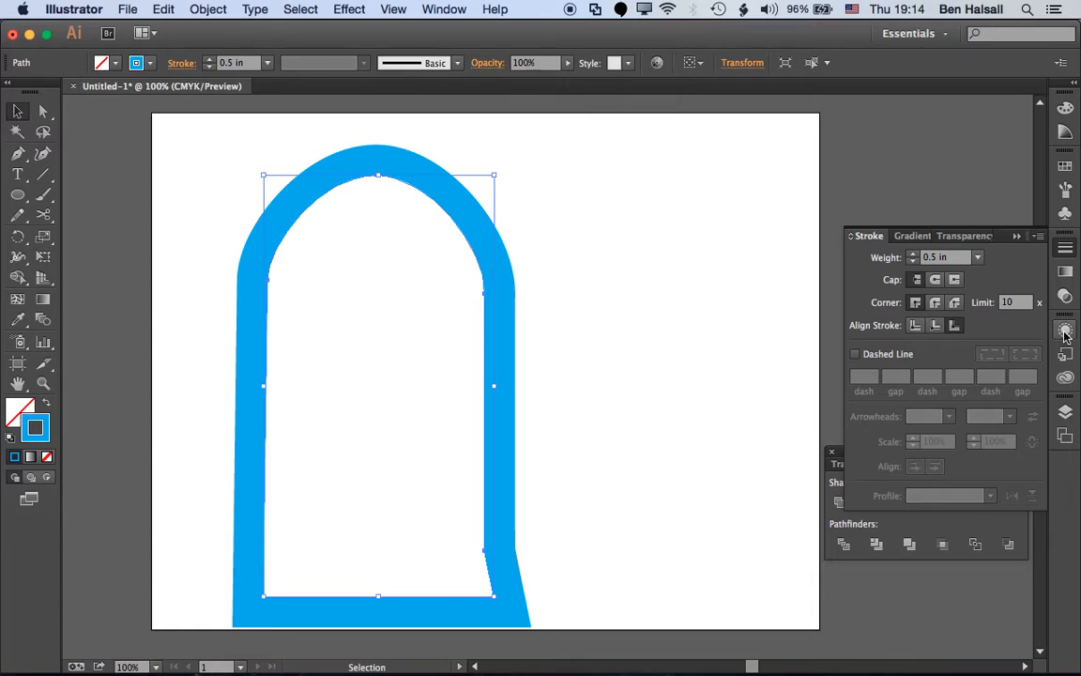
left_click(1064, 330)
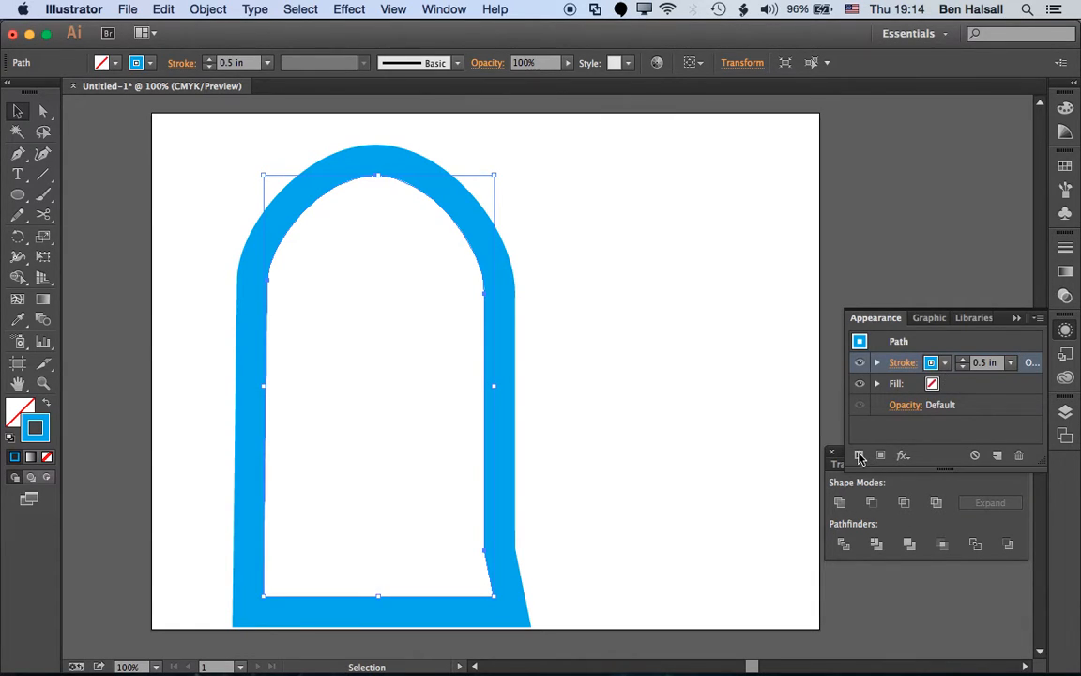
mouse_move(860, 456)
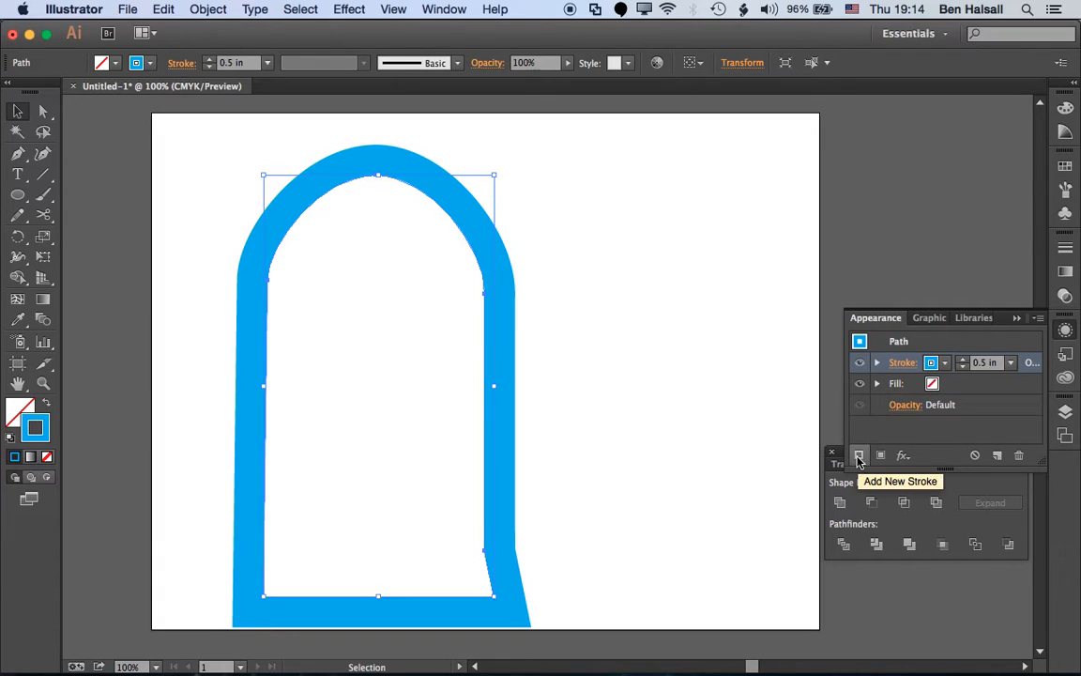
Add a second, green 0.45 in stroke layered inside the blue one.
left_click(943, 362)
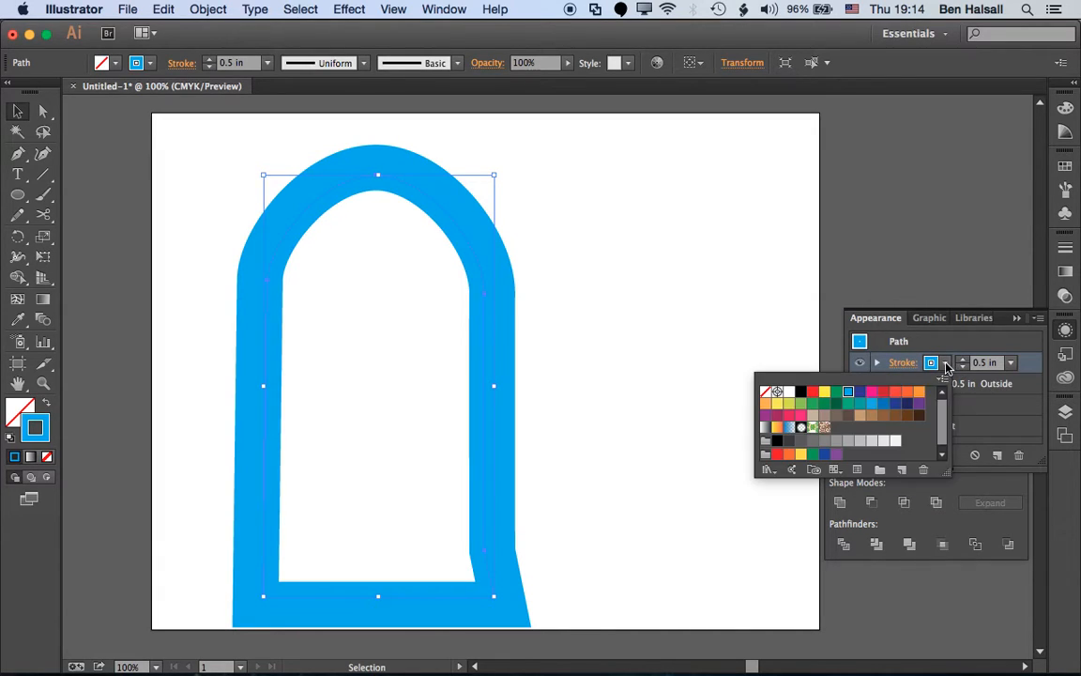
left_click(833, 392)
type("0.45")
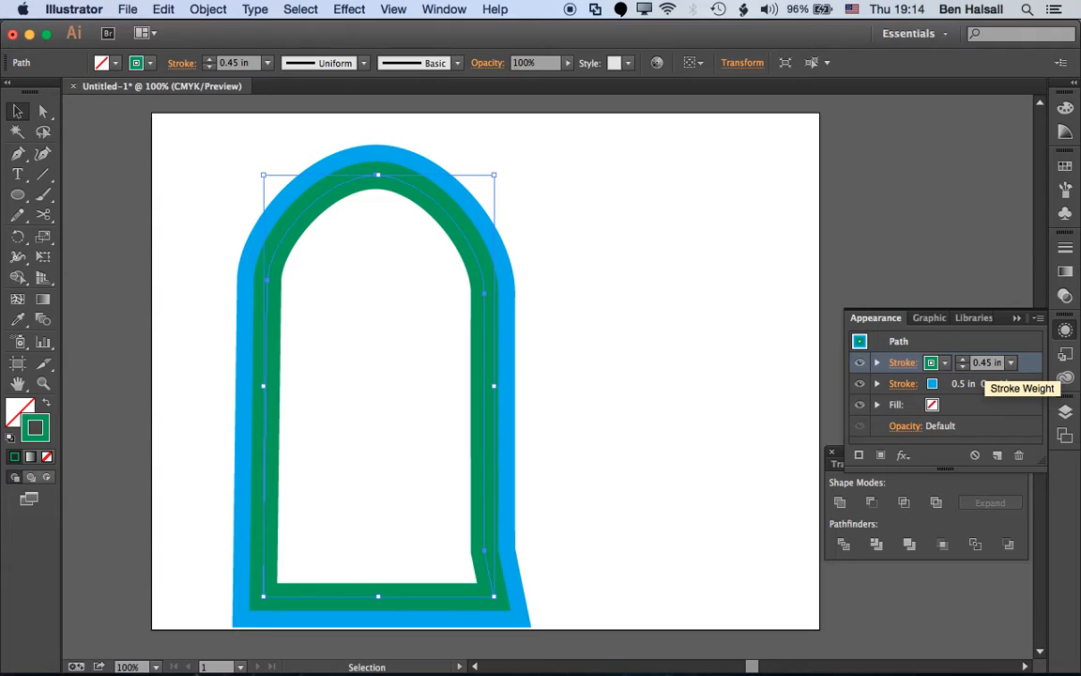
mouse_move(1013, 236)
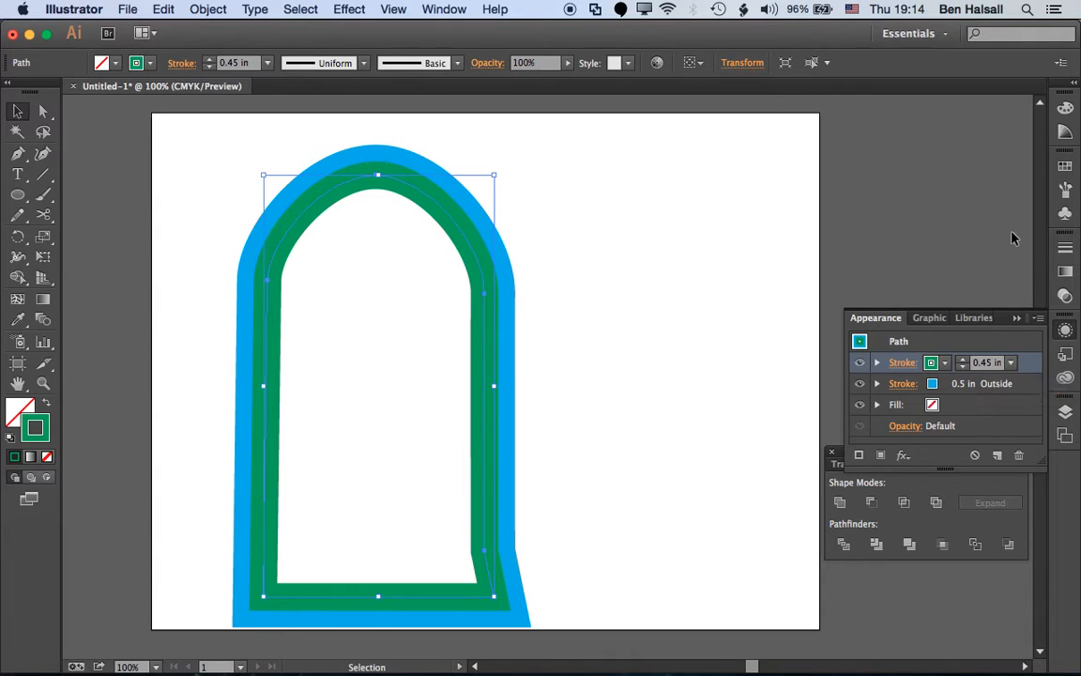
mouse_move(849, 338)
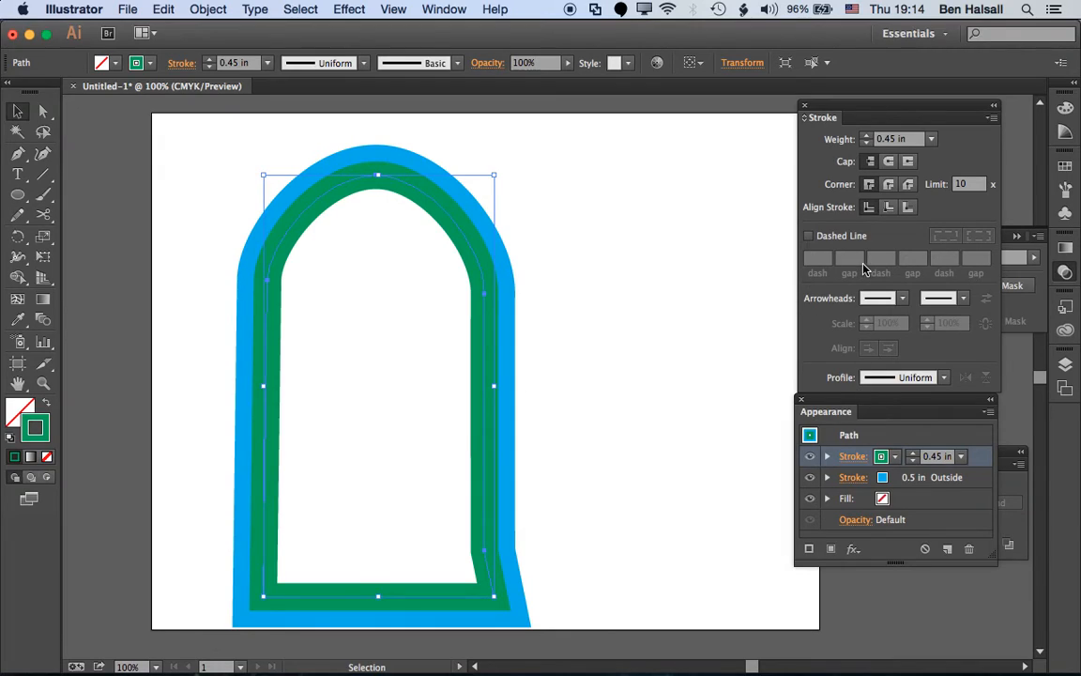
Align the green stroke outside and add an outside-aligned pink 0.25 in stroke.
left_click(909, 207)
type("0.25")
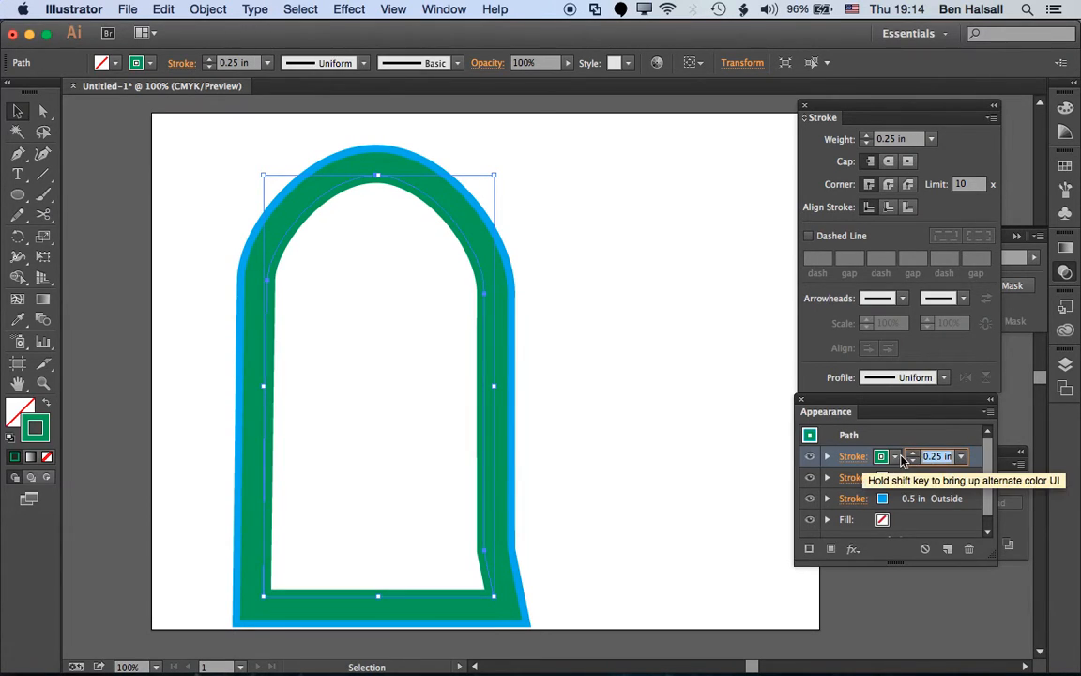
left_click(883, 456)
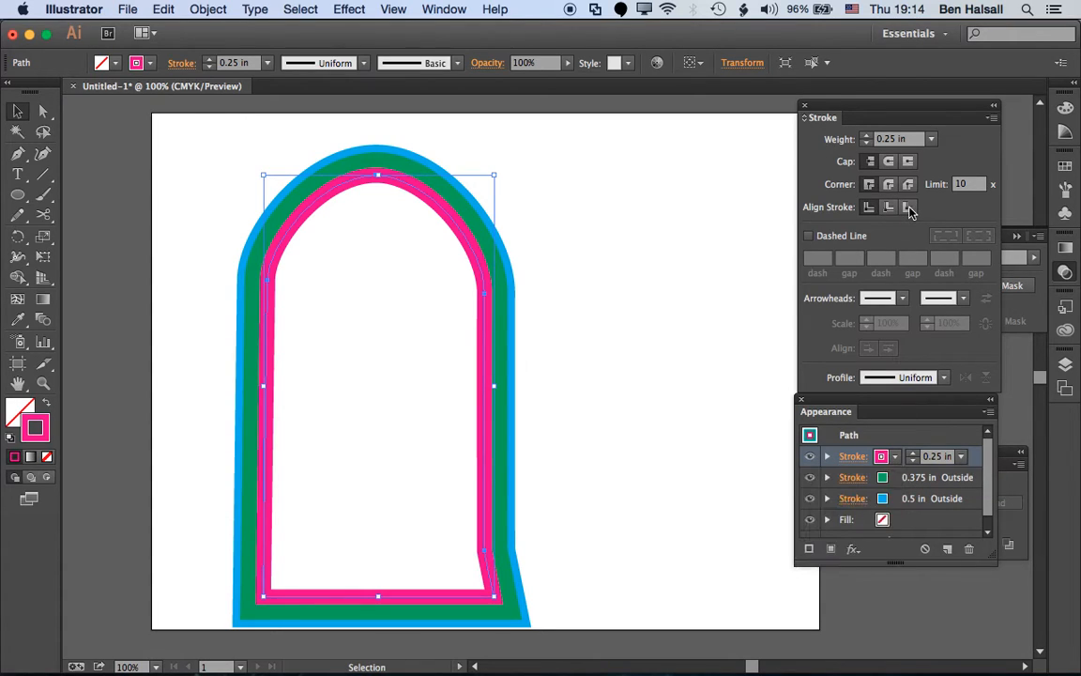
left_click(909, 206)
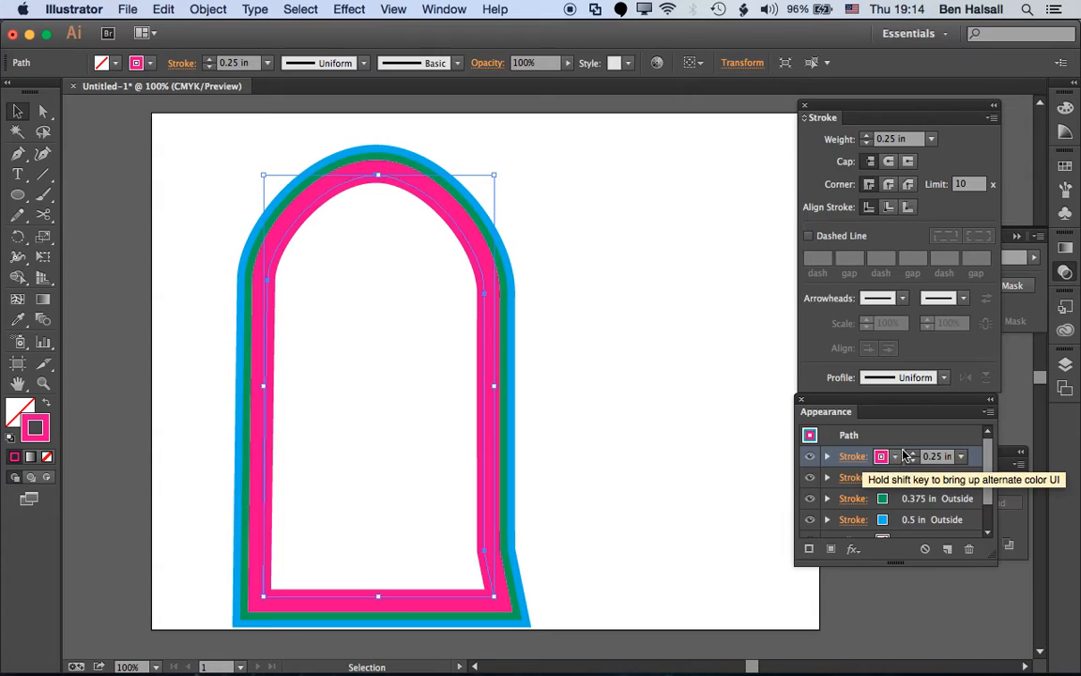
Add a thin yellow 0.125 in stroke as the innermost band of the arch.
type("0.125")
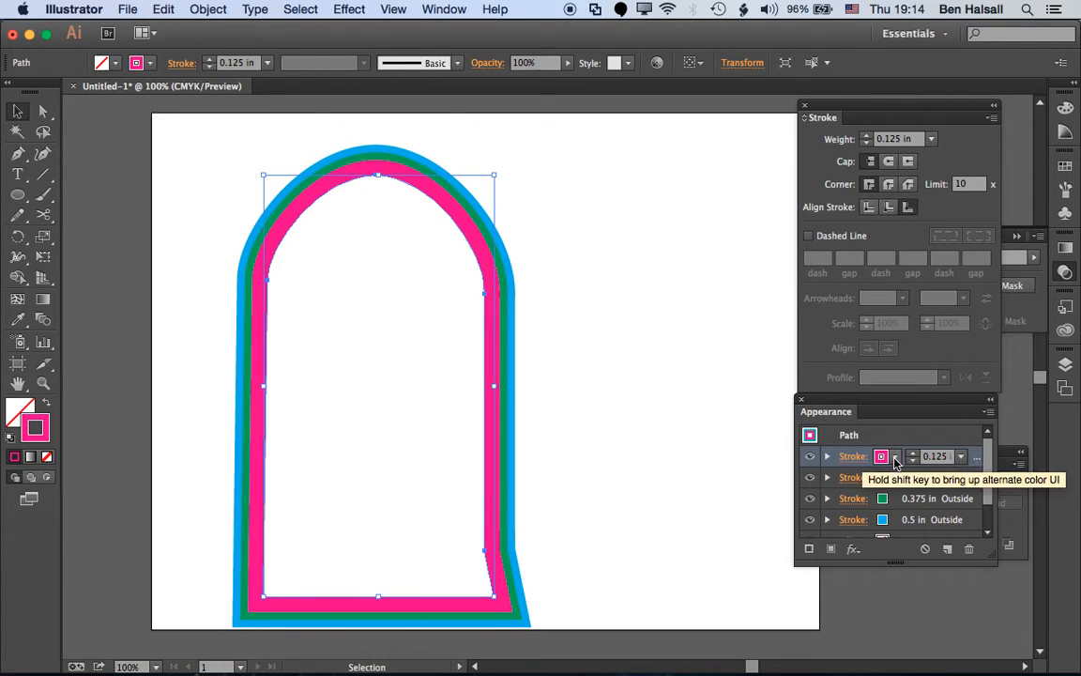
left_click(882, 456)
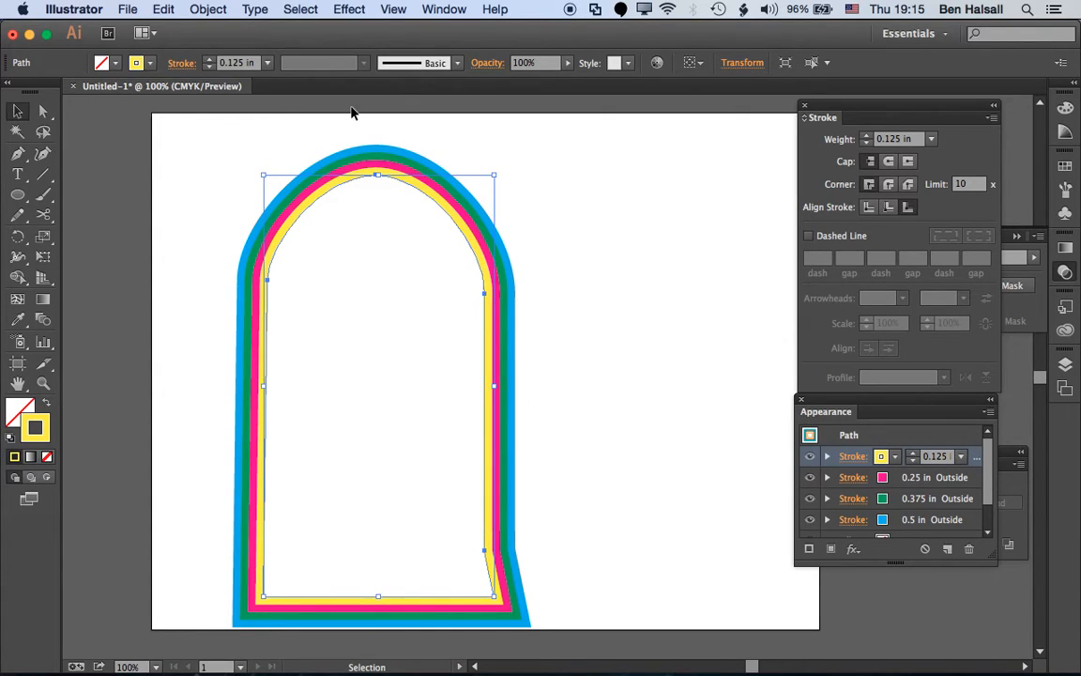
mouse_move(17, 195)
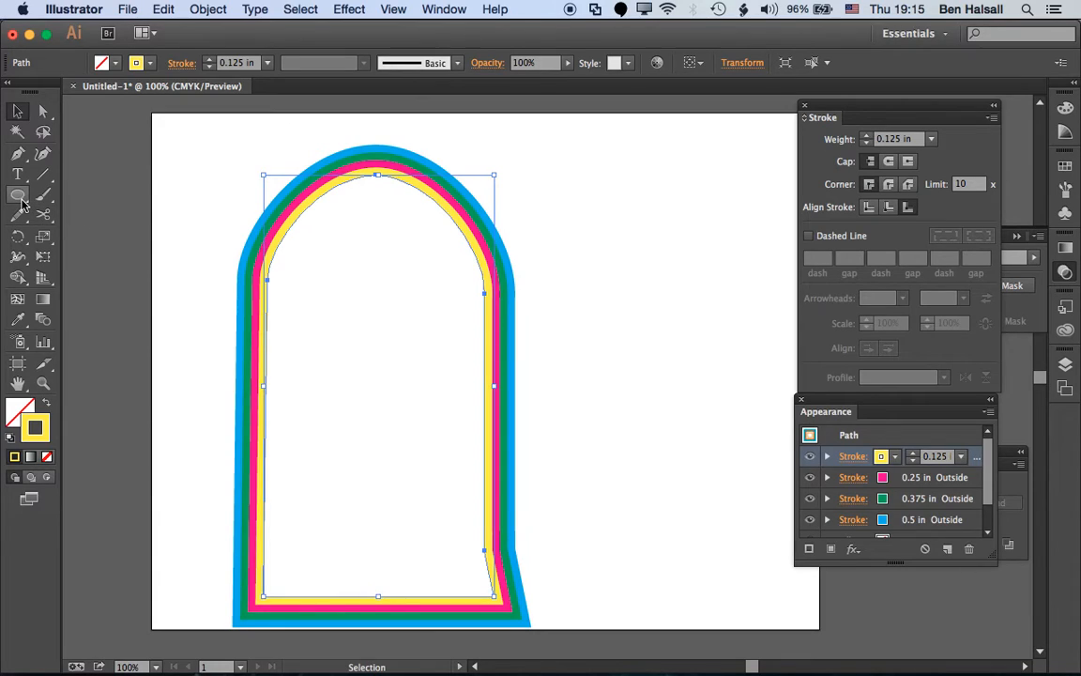
left_click(18, 195)
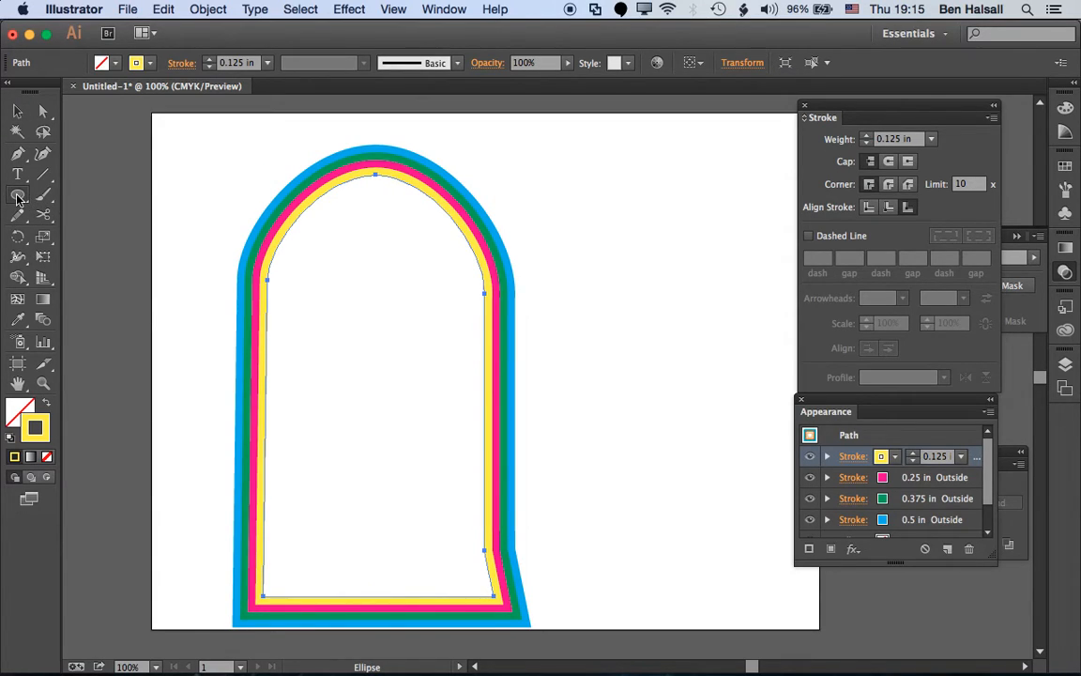
Draw a rectangle over the arch and make it a clipping mask for the coloured outline.
left_click_drag(199, 127, 373, 274)
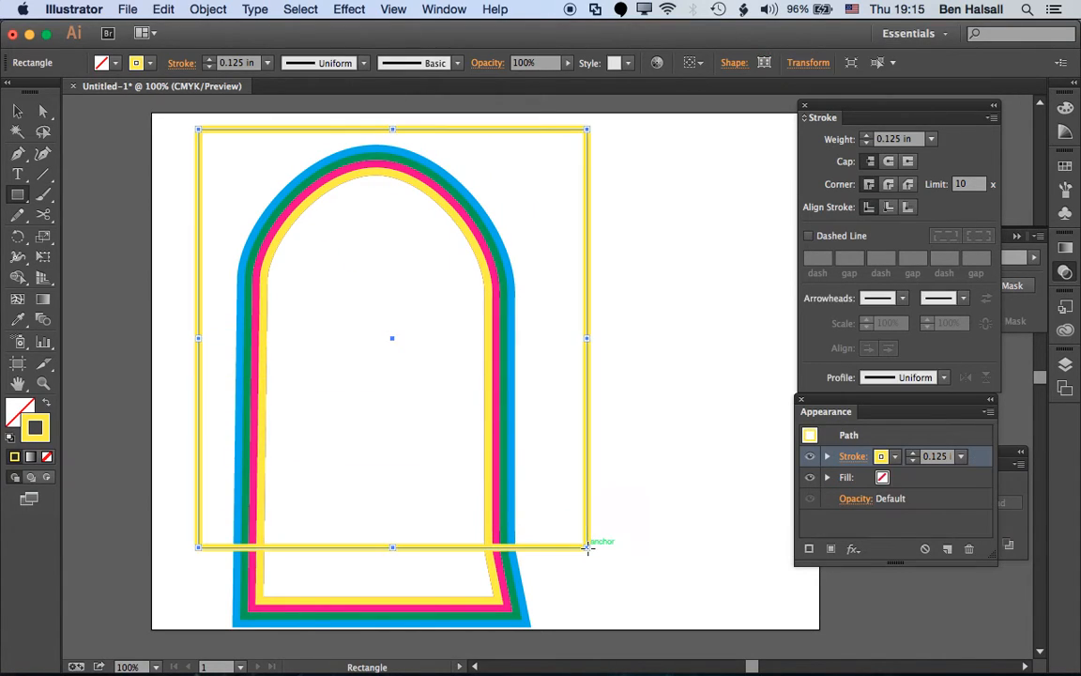
mouse_move(357, 214)
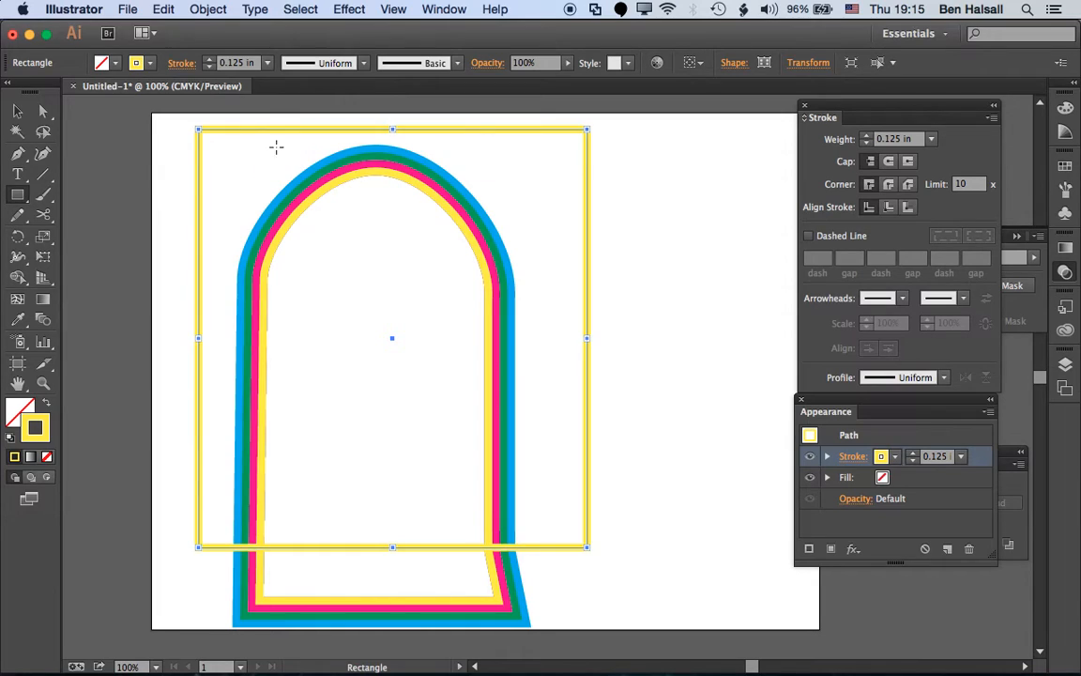
left_click(302, 203)
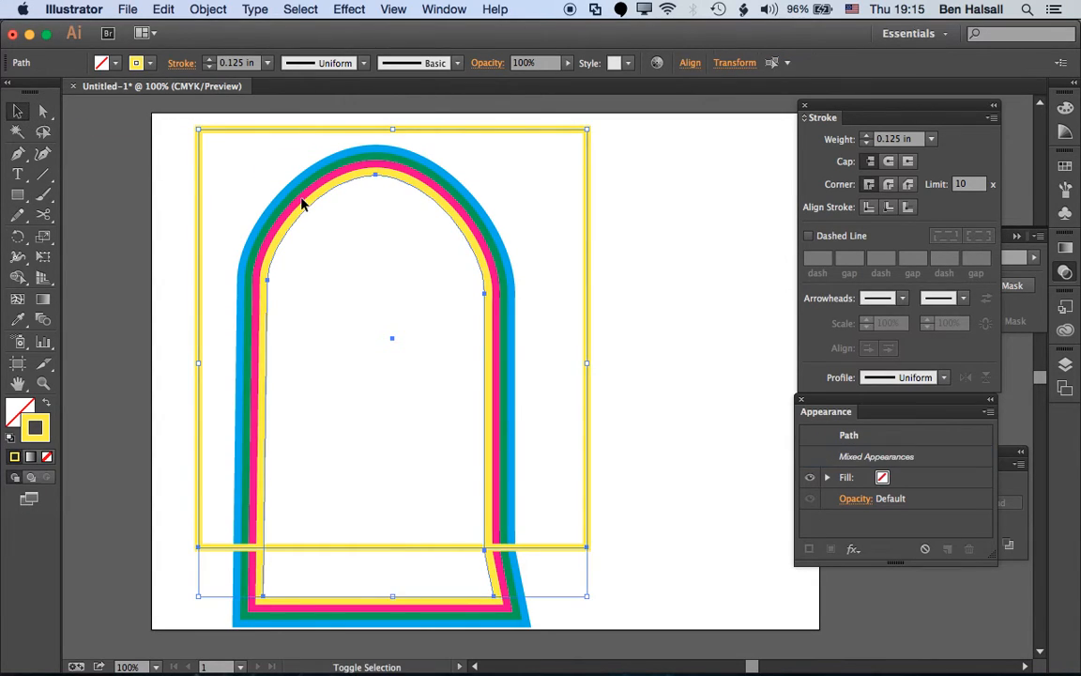
left_click(207, 7)
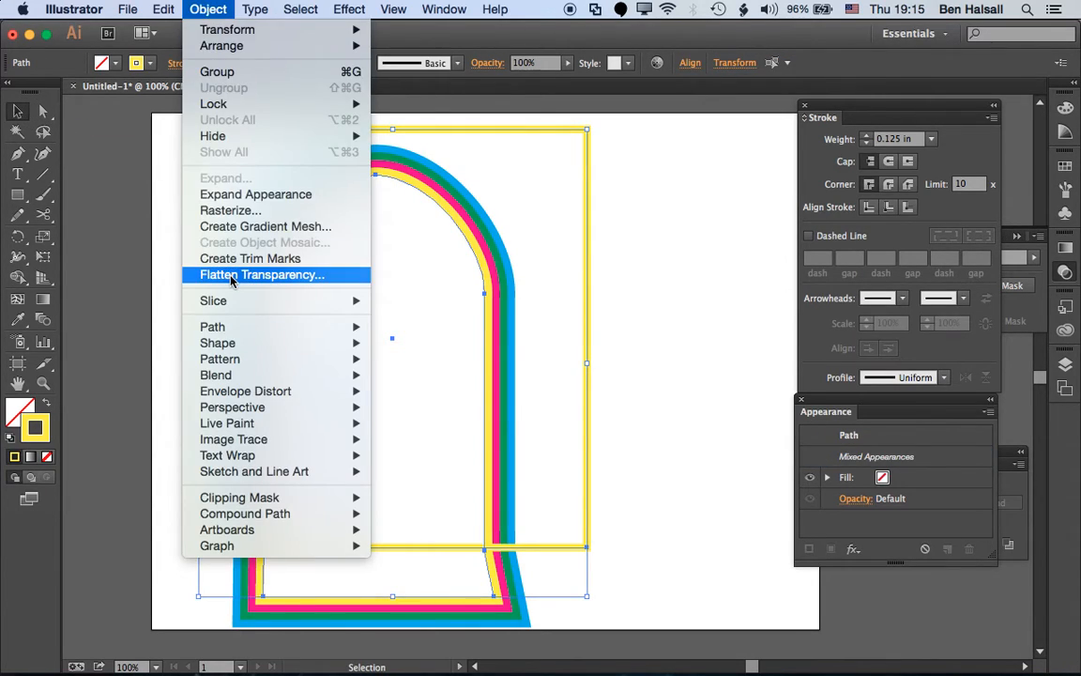
mouse_move(212, 326)
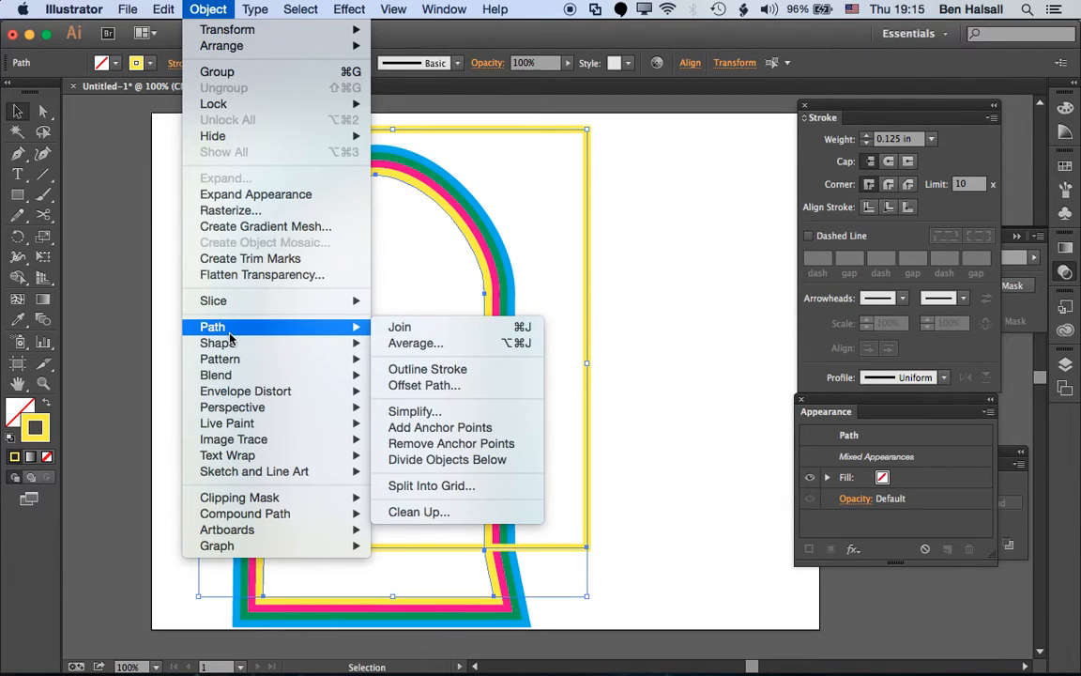
mouse_move(216, 375)
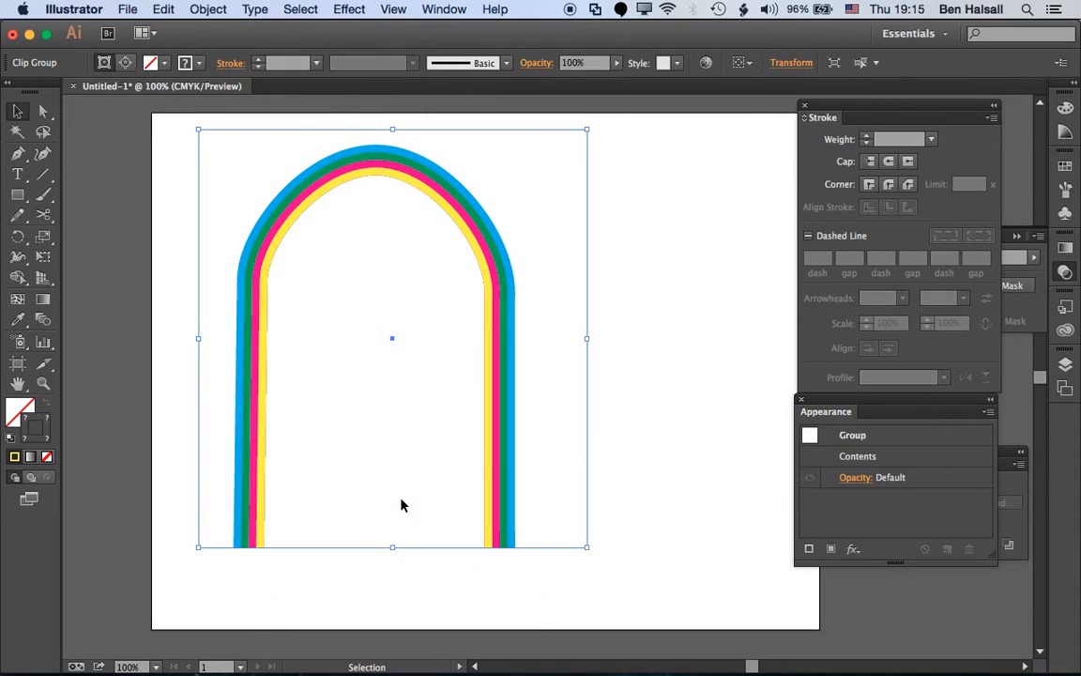
Drag a corner point of the clipping rectangle so its edge slants diagonally across the arch's left leg.
left_click(42, 111)
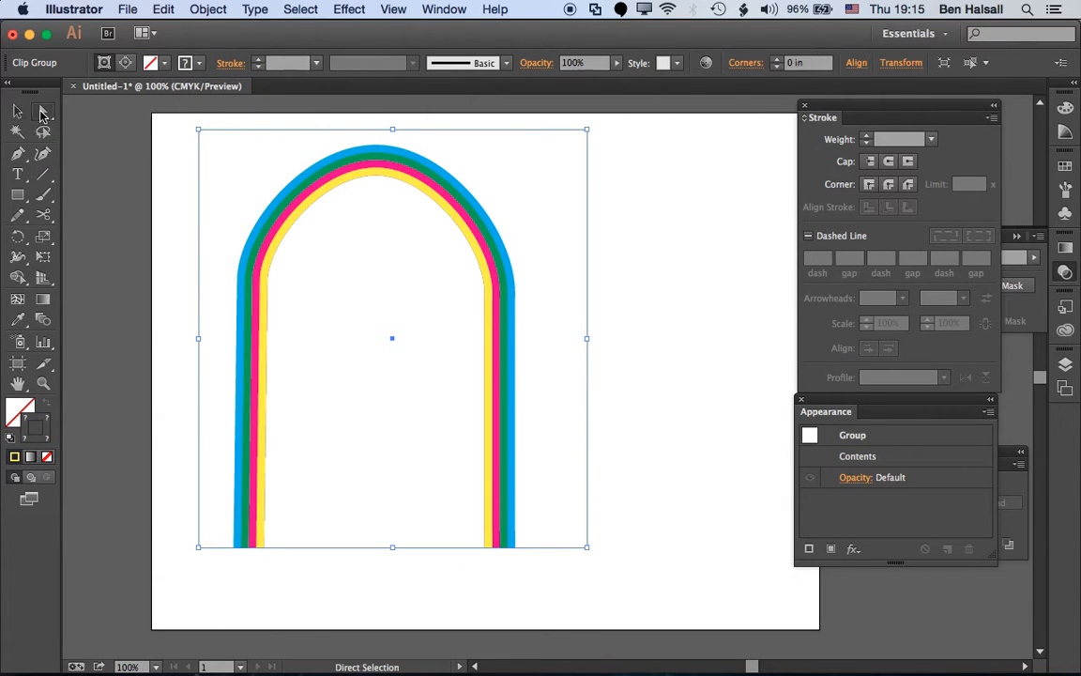
left_click(199, 549)
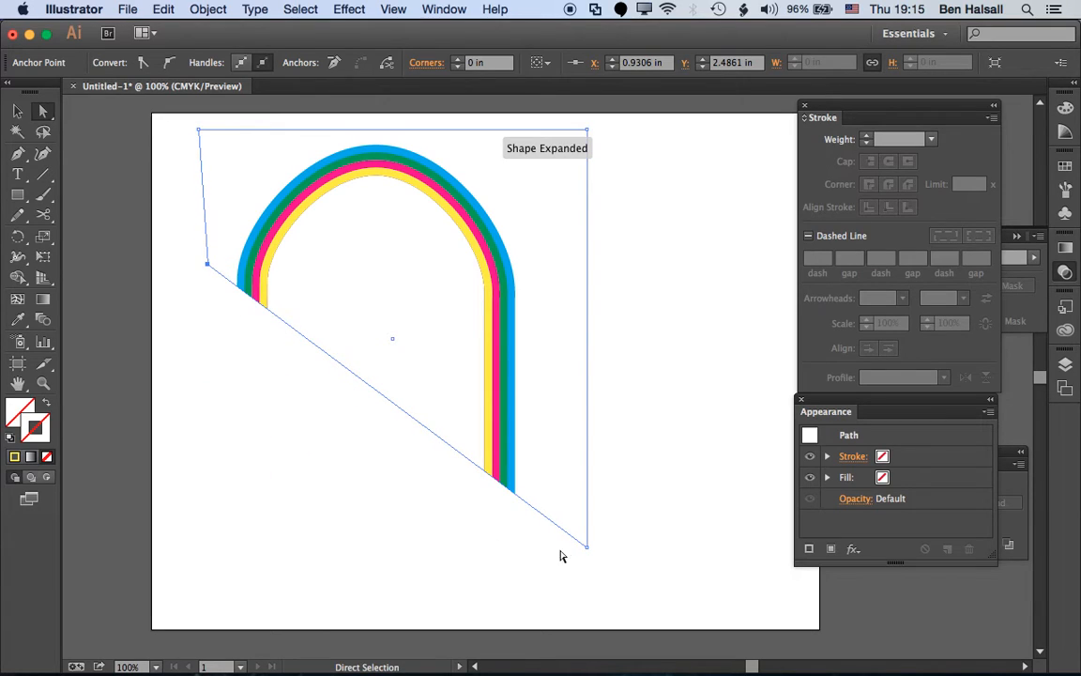
left_click_drag(586, 544, 578, 505)
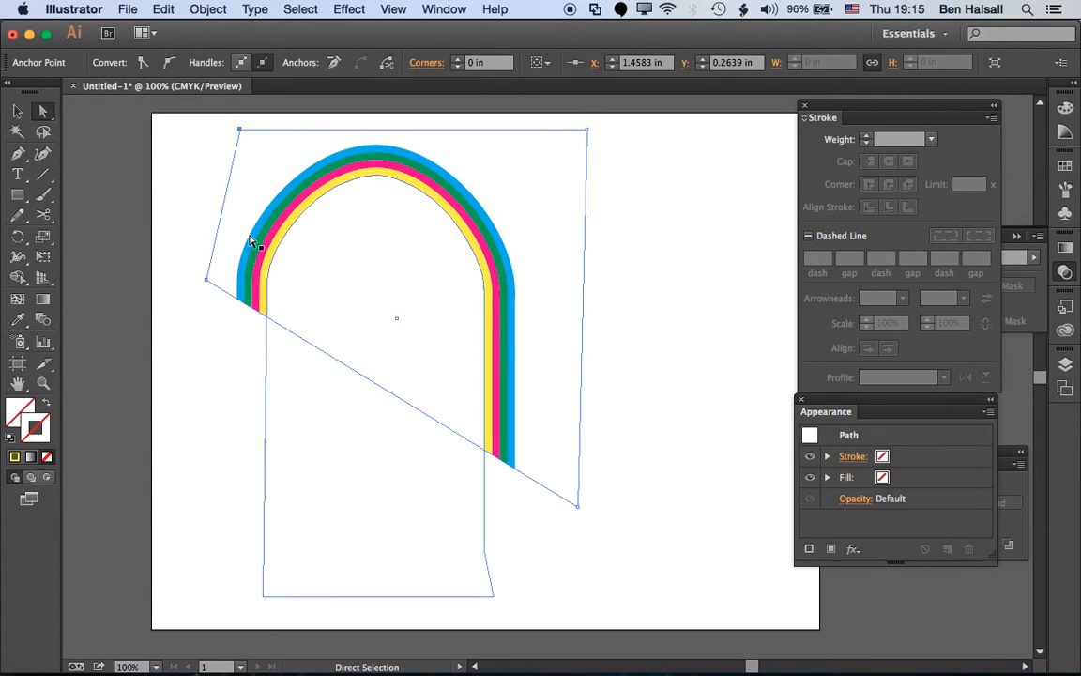
Undo the clipping edits so the four-colour arch appears whole again.
left_click(17, 110)
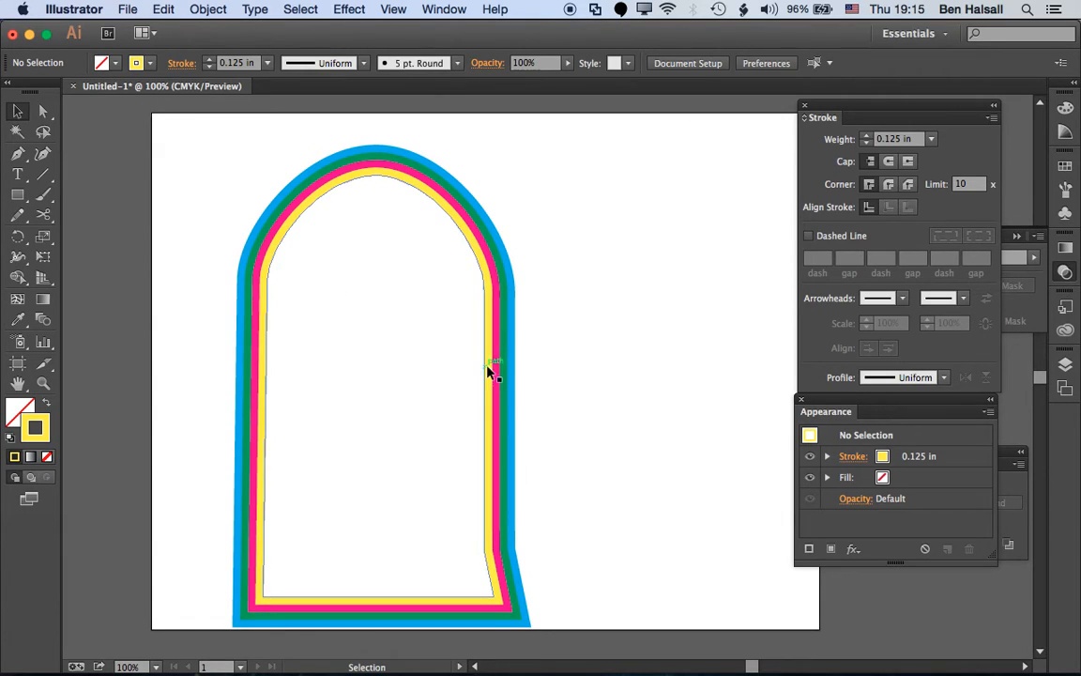
mouse_move(289, 330)
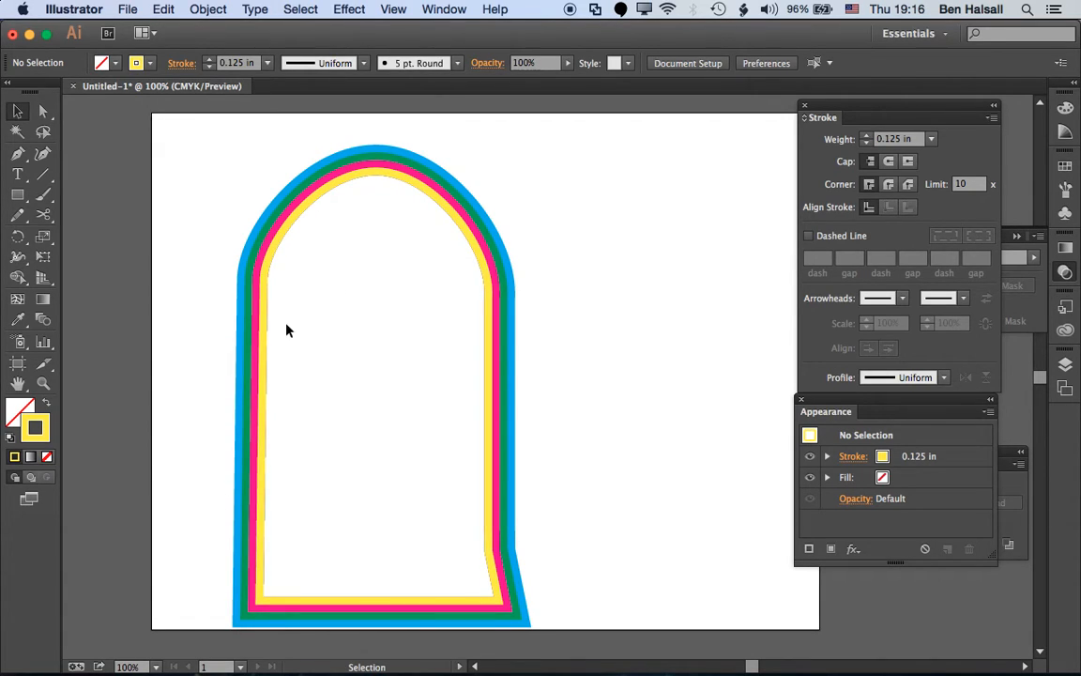
Expand the arch's appearance so its four strokes become separate outline shapes.
left_click(347, 197)
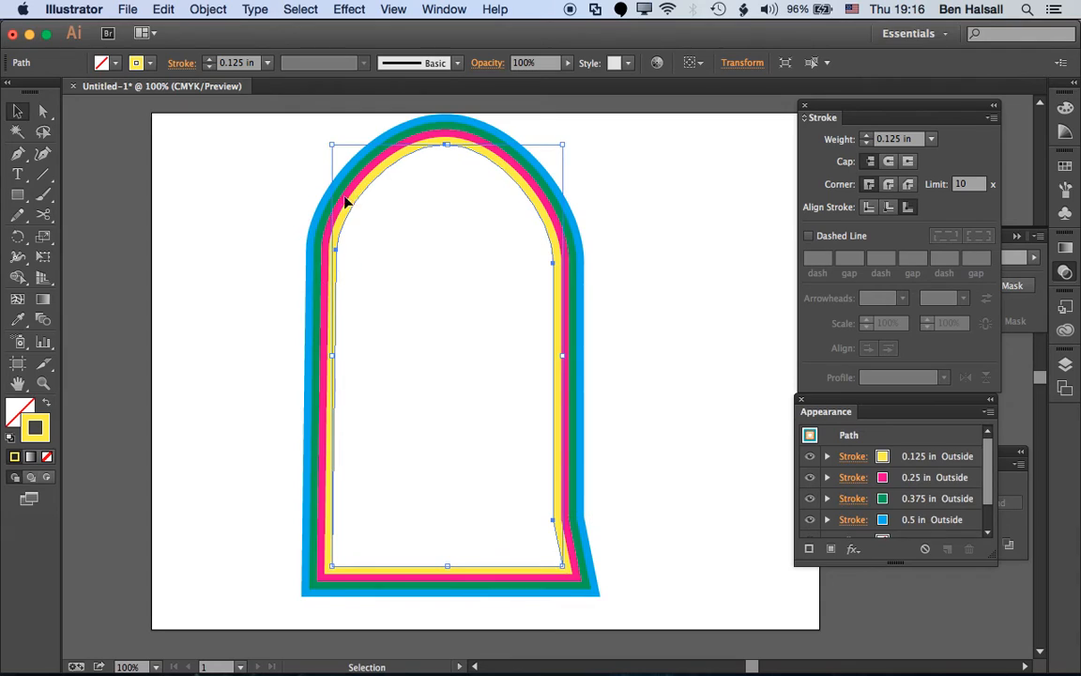
mouse_move(355, 380)
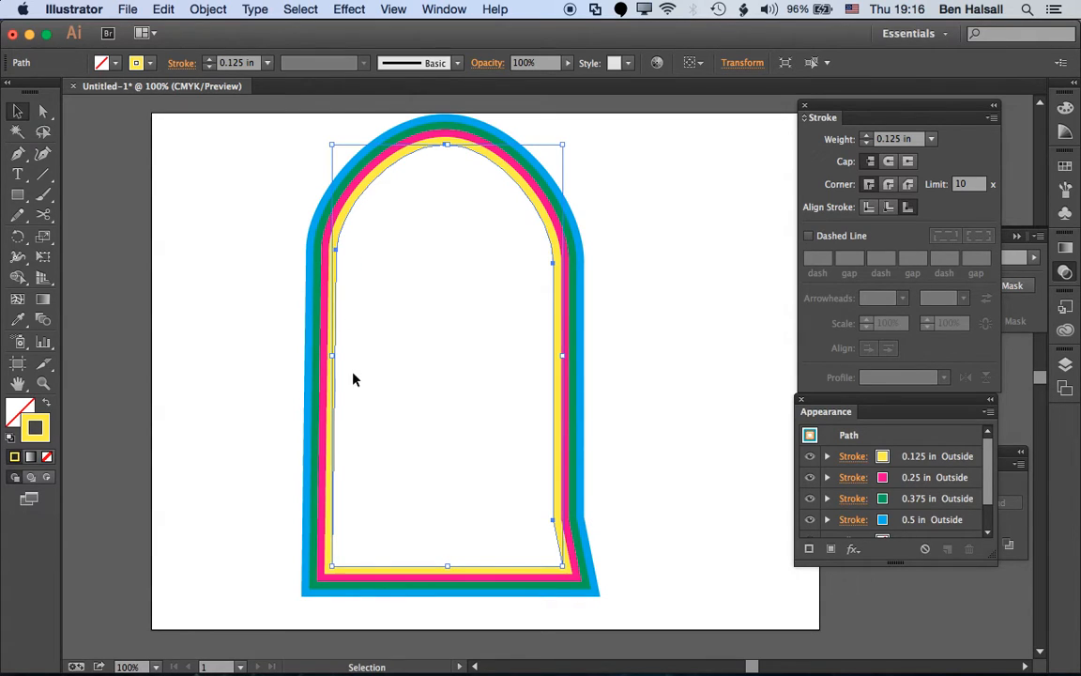
left_click(206, 9)
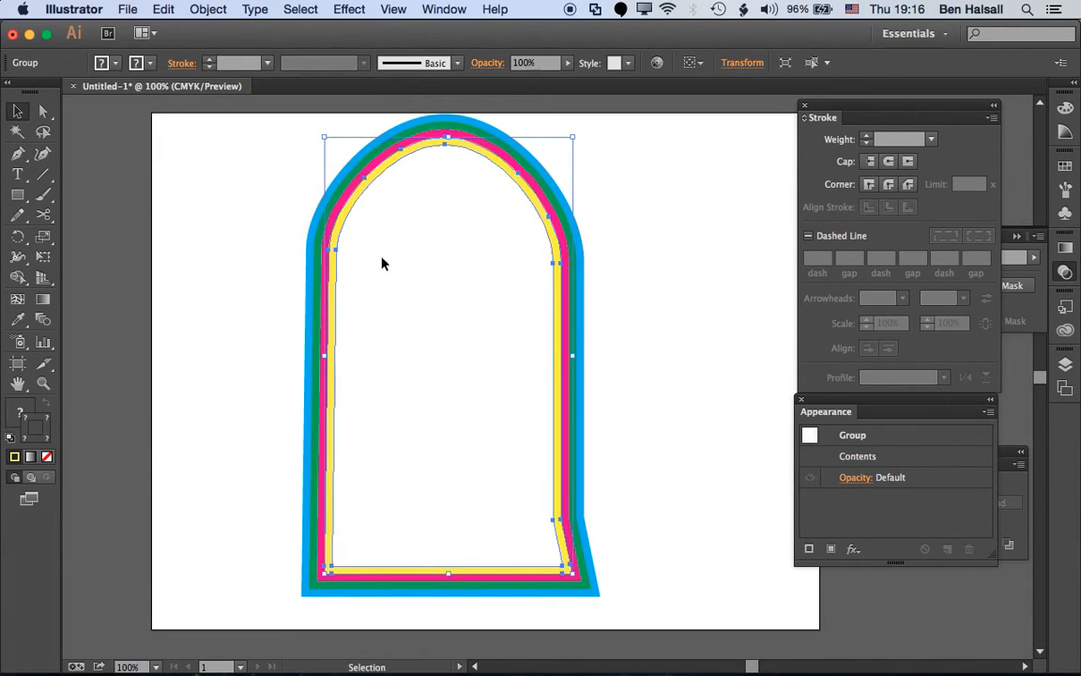
mouse_move(342, 278)
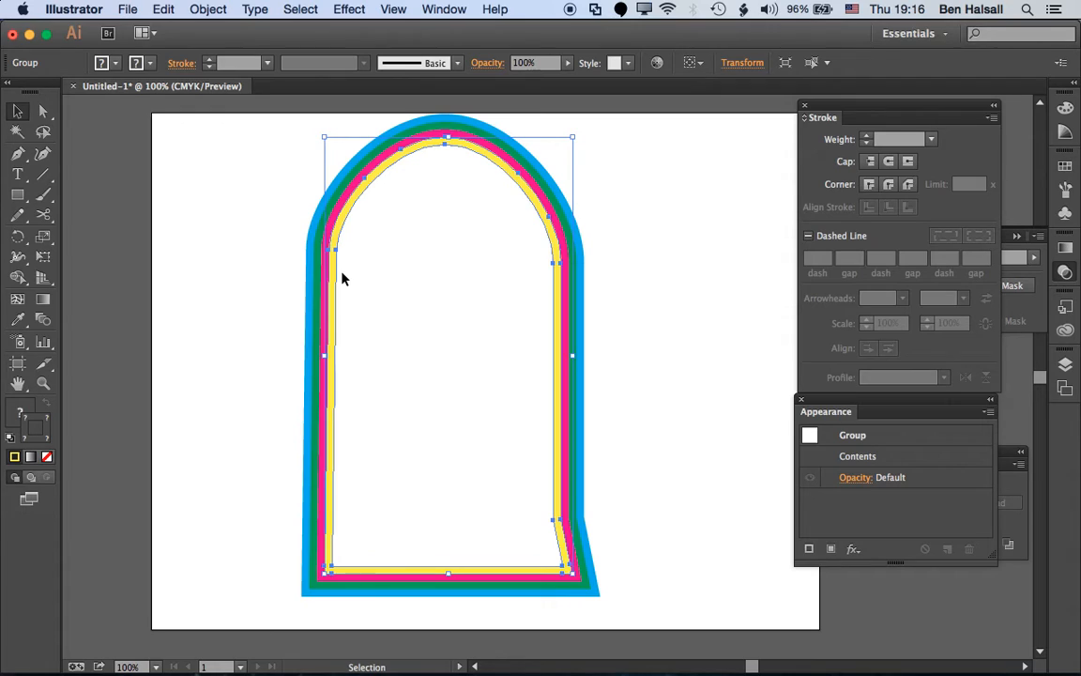
mouse_move(236, 278)
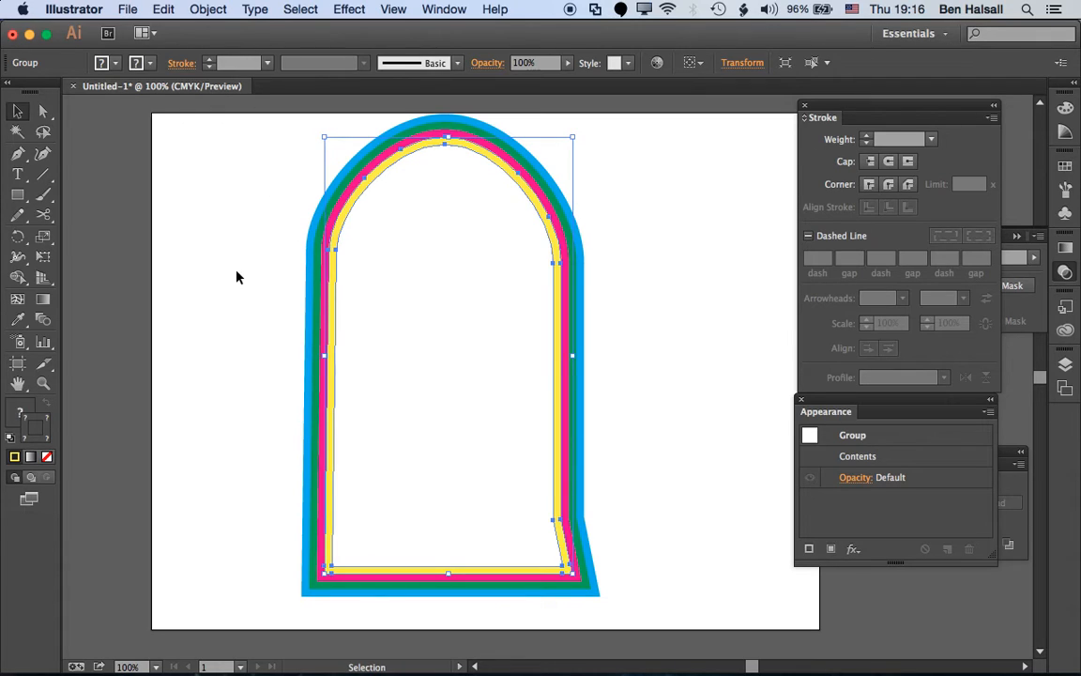
left_click(206, 7)
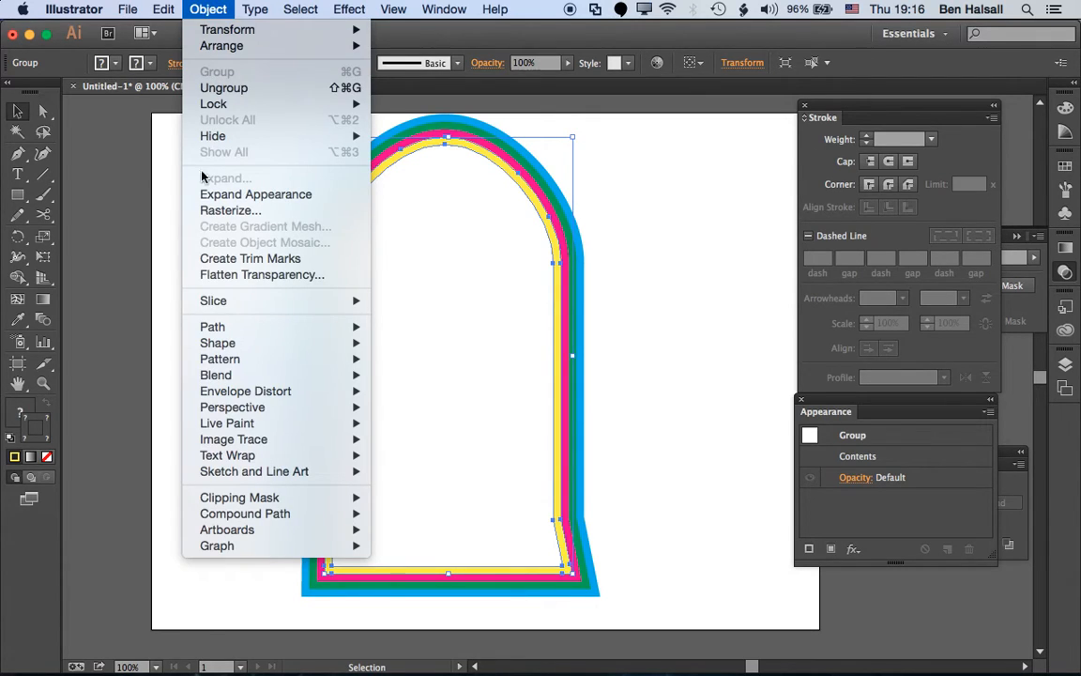
mouse_move(214, 326)
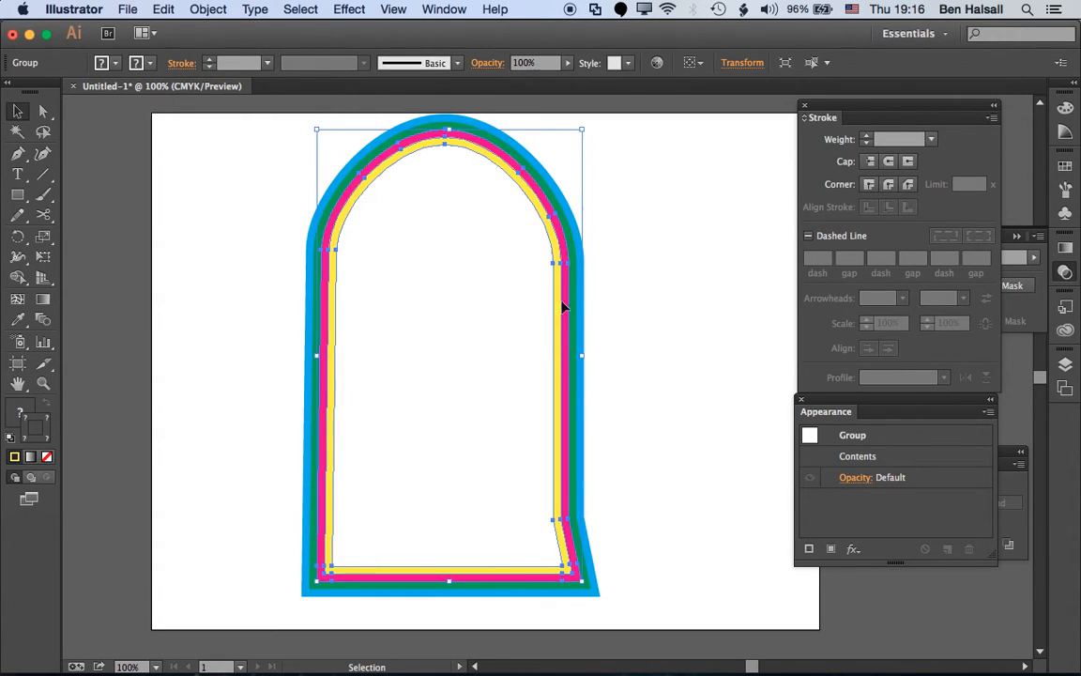
mouse_move(450, 364)
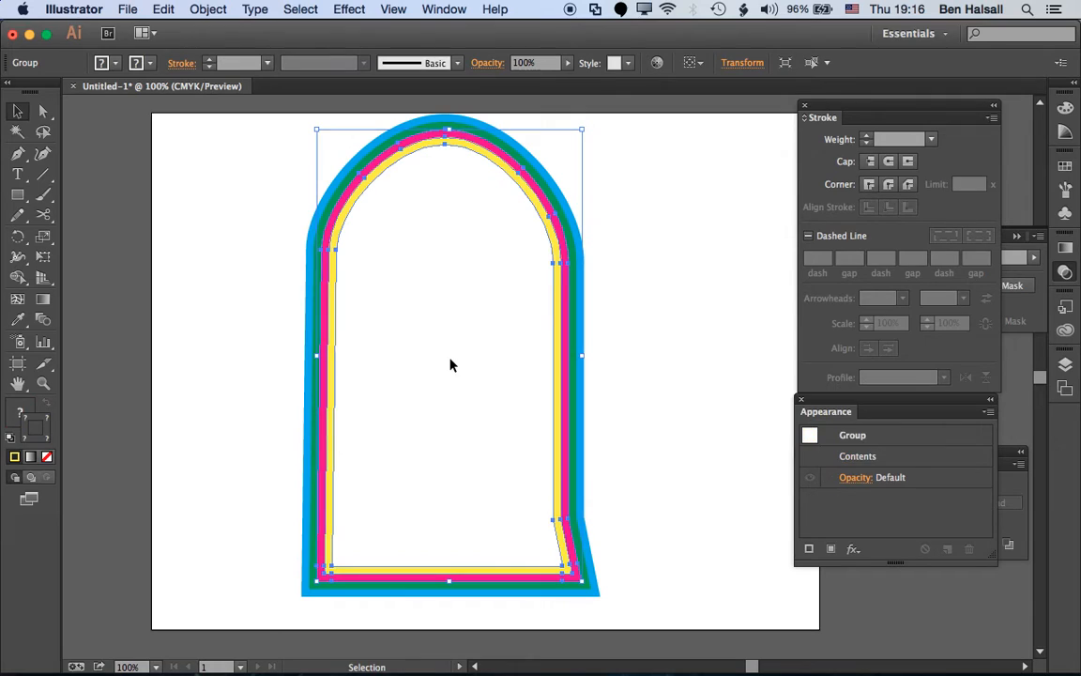
Run Object > Path > Join on the grouped striped arch.
left_click(206, 10)
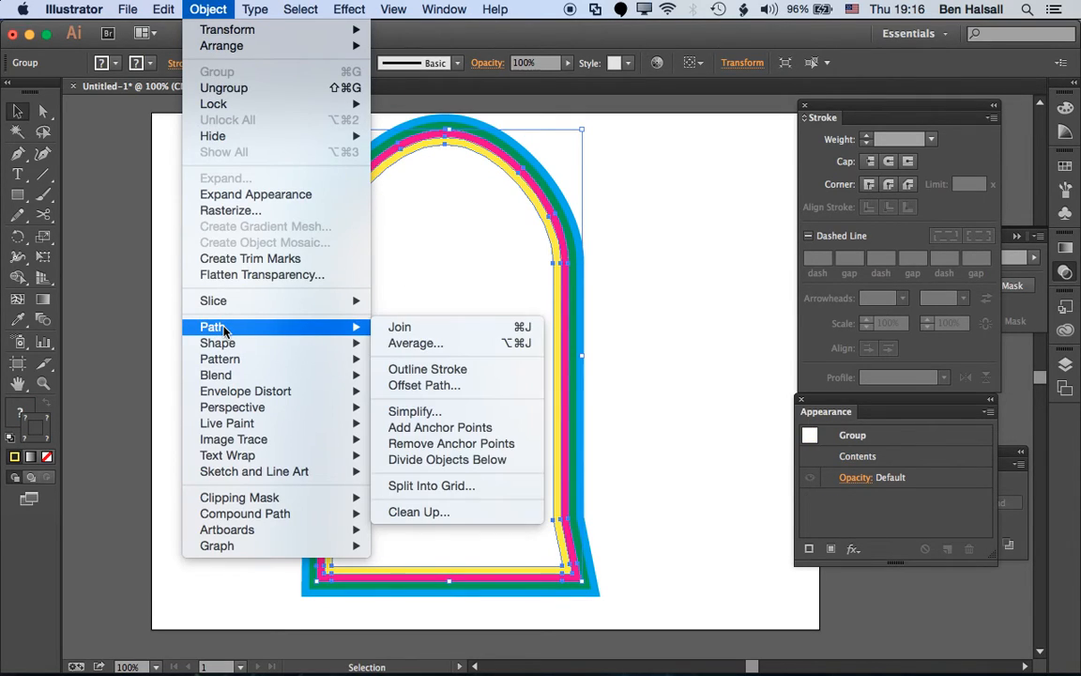
left_click(424, 385)
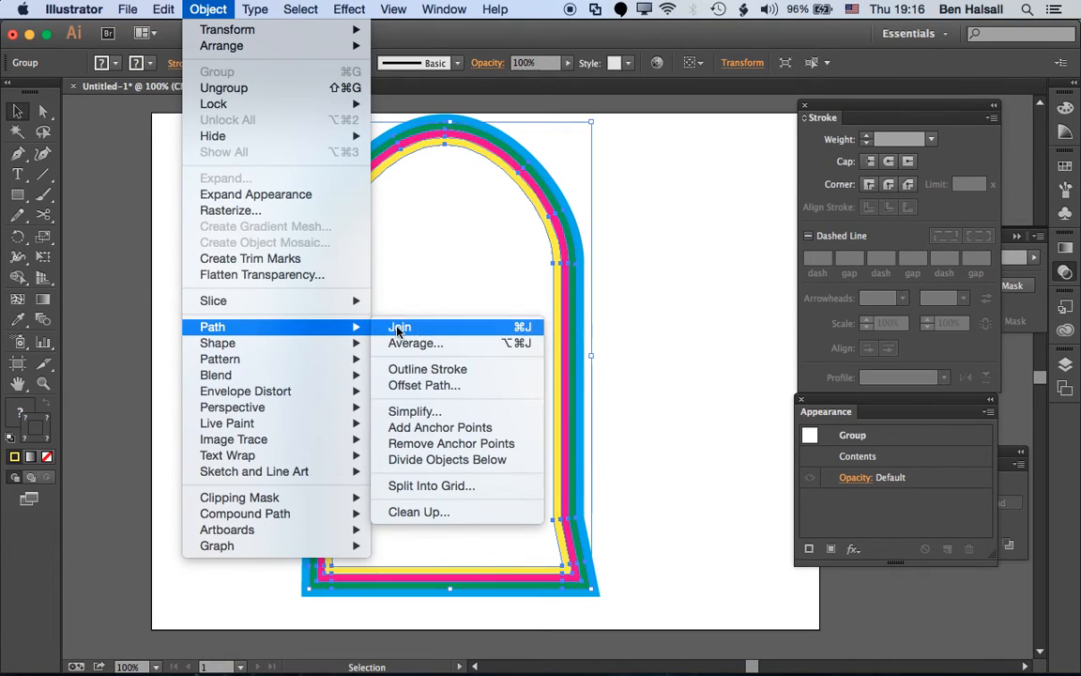
left_click(400, 326)
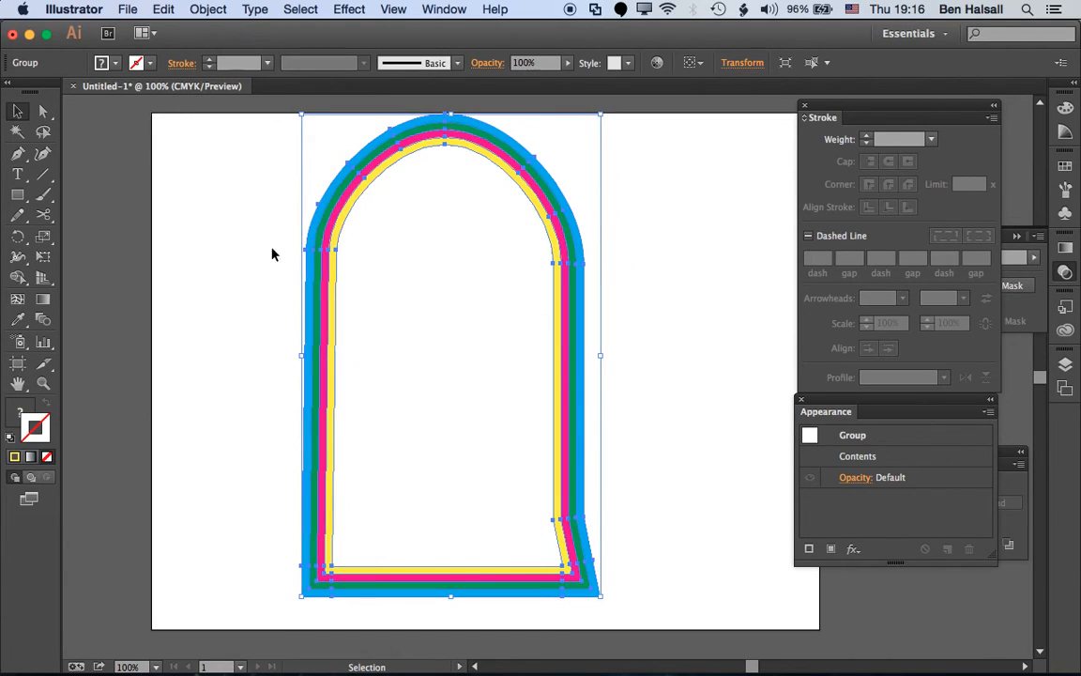
mouse_move(207, 229)
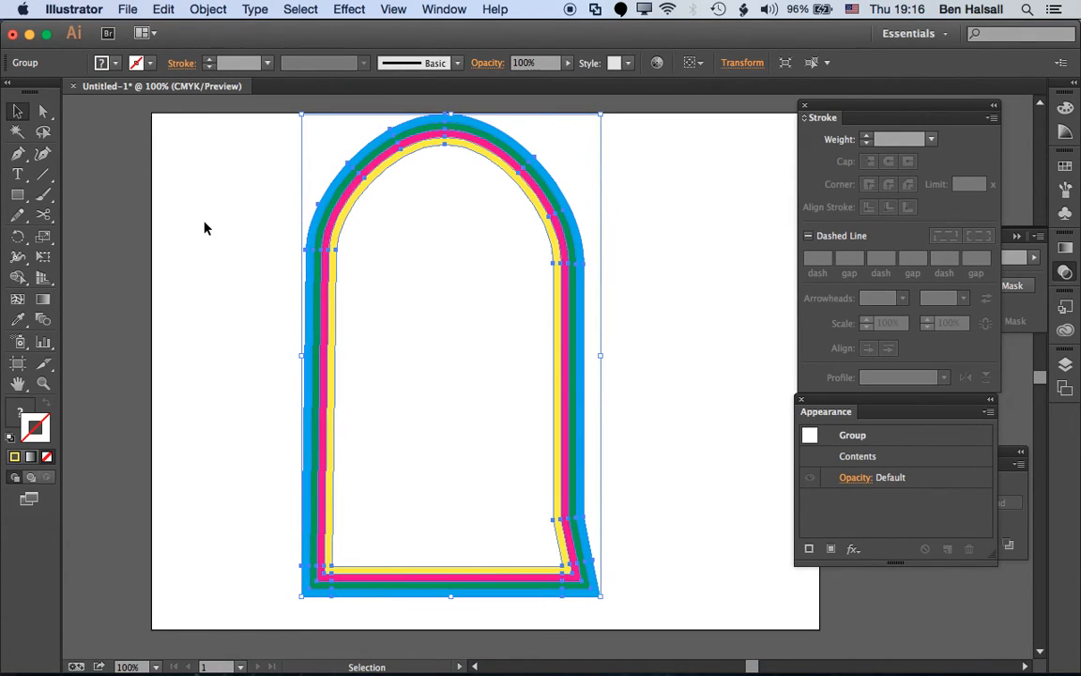
Draw yellow rectangles covering the arch's base and its left leg.
left_click(207, 10)
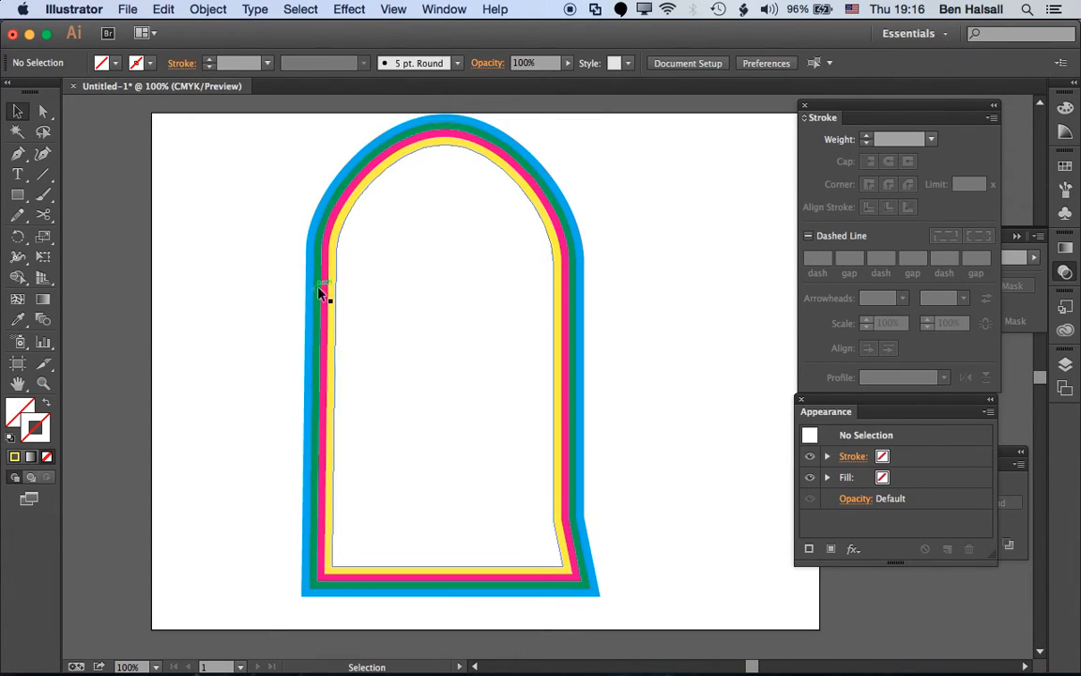
mouse_move(19, 195)
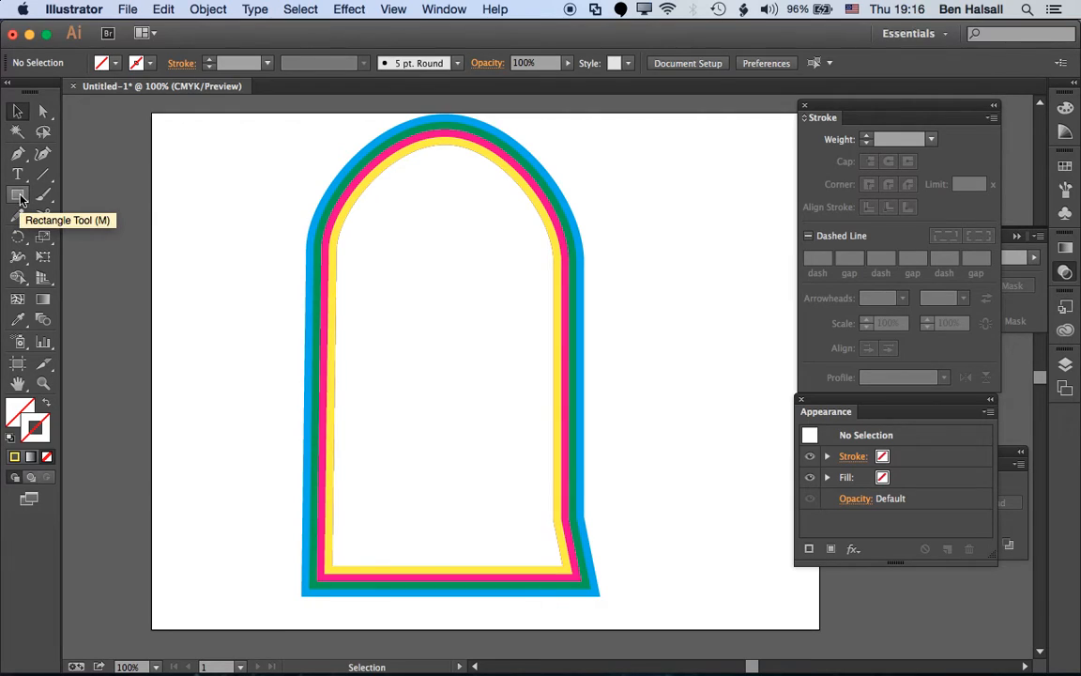
mouse_move(578, 338)
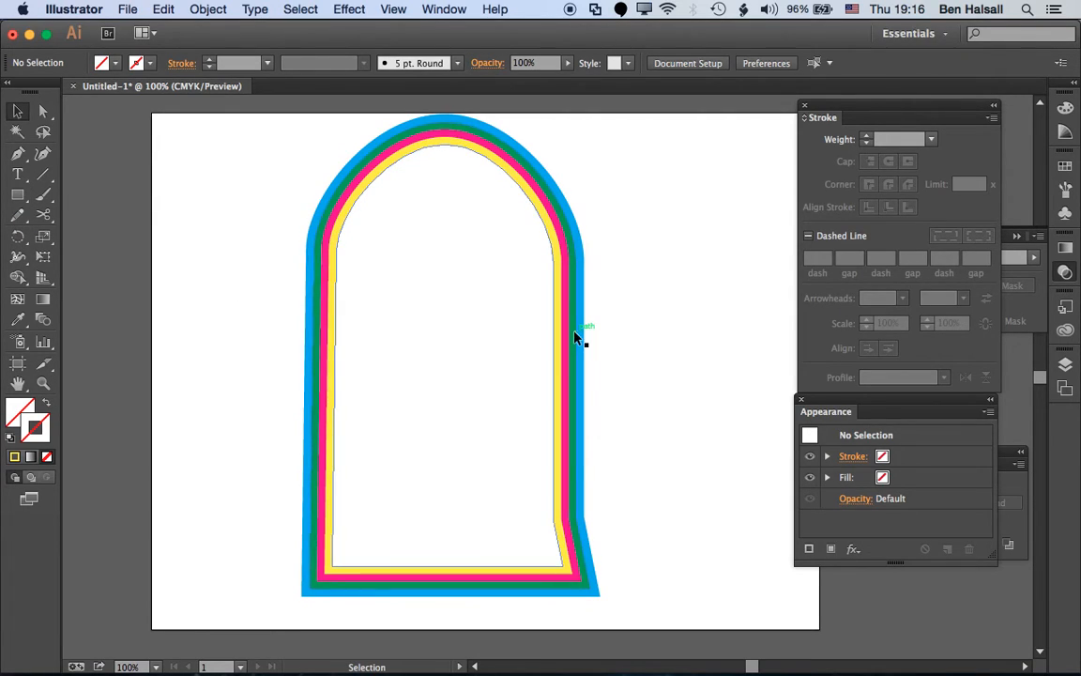
left_click(16, 193)
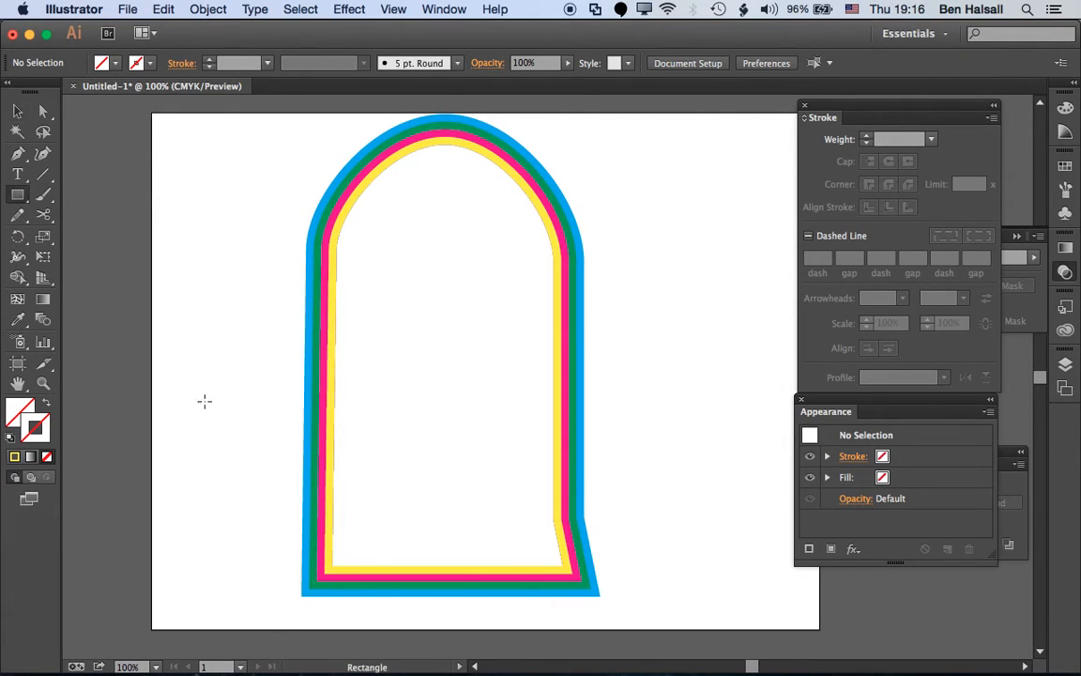
left_click_drag(263, 497, 617, 616)
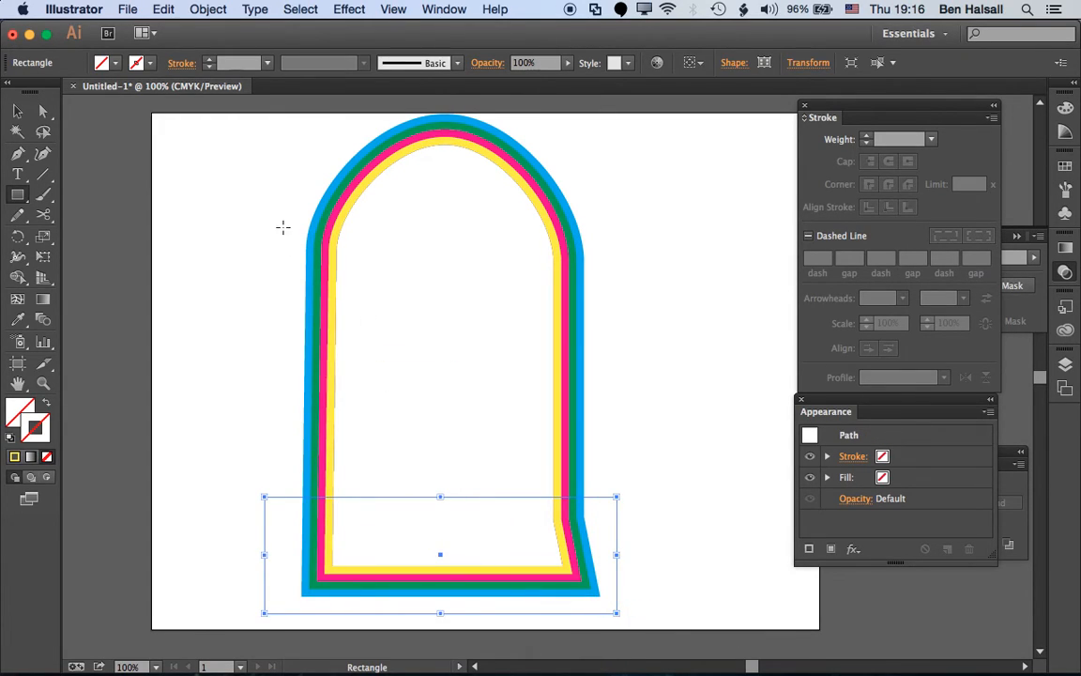
mouse_move(263, 222)
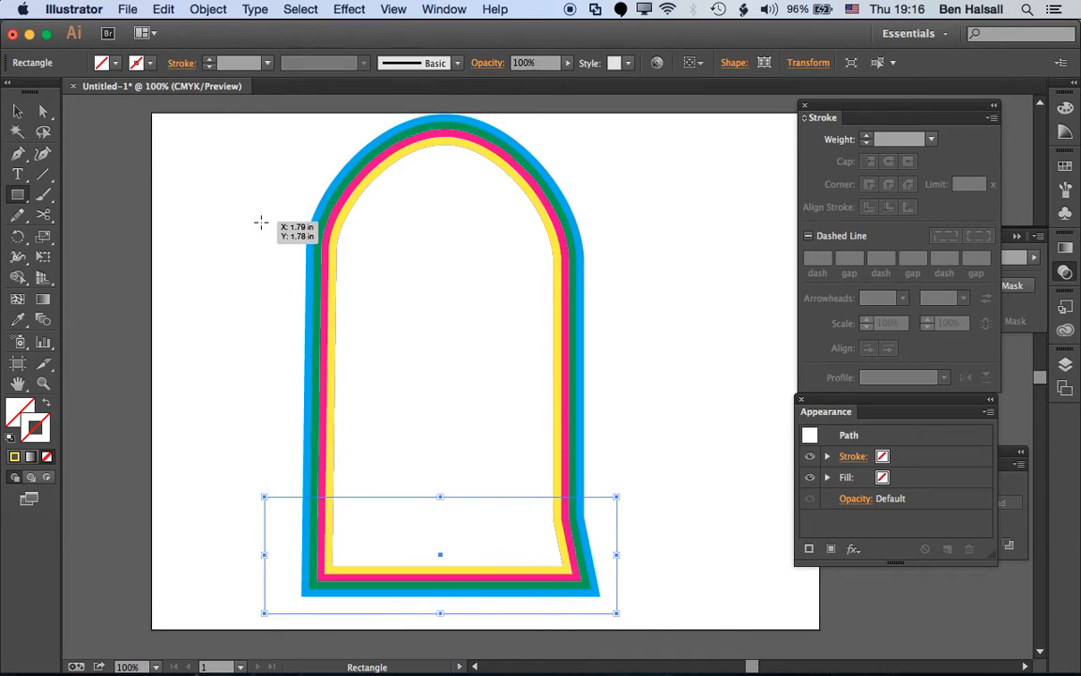
left_click_drag(259, 216, 368, 537)
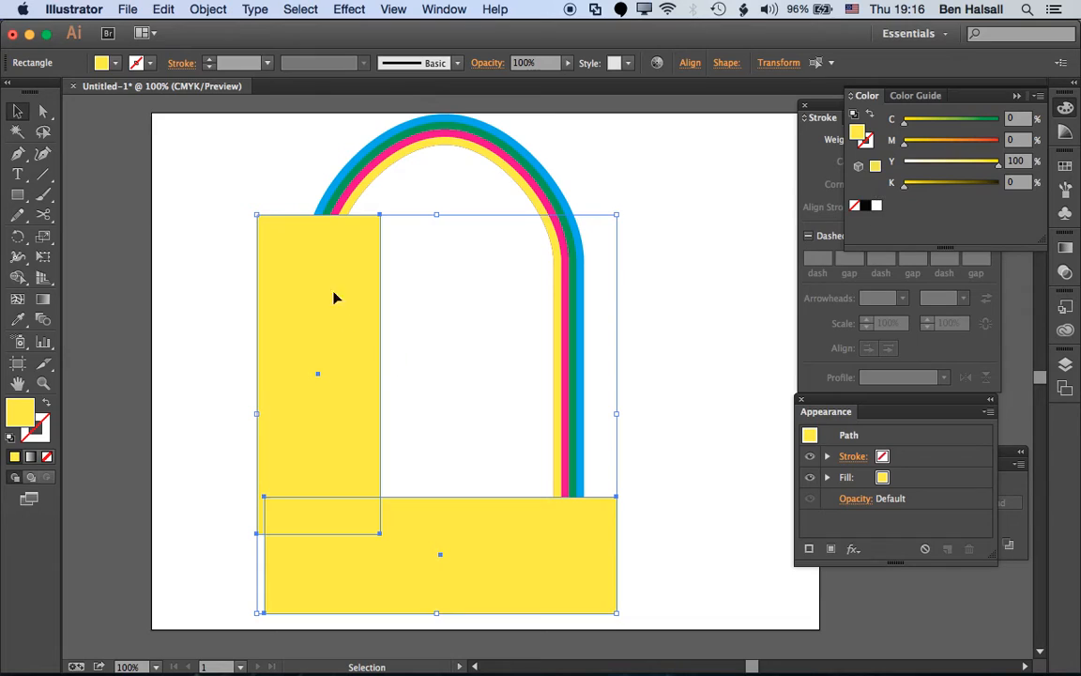
Pull the left rectangle's top corner up and outward into a slanted quadrilateral.
left_click(42, 111)
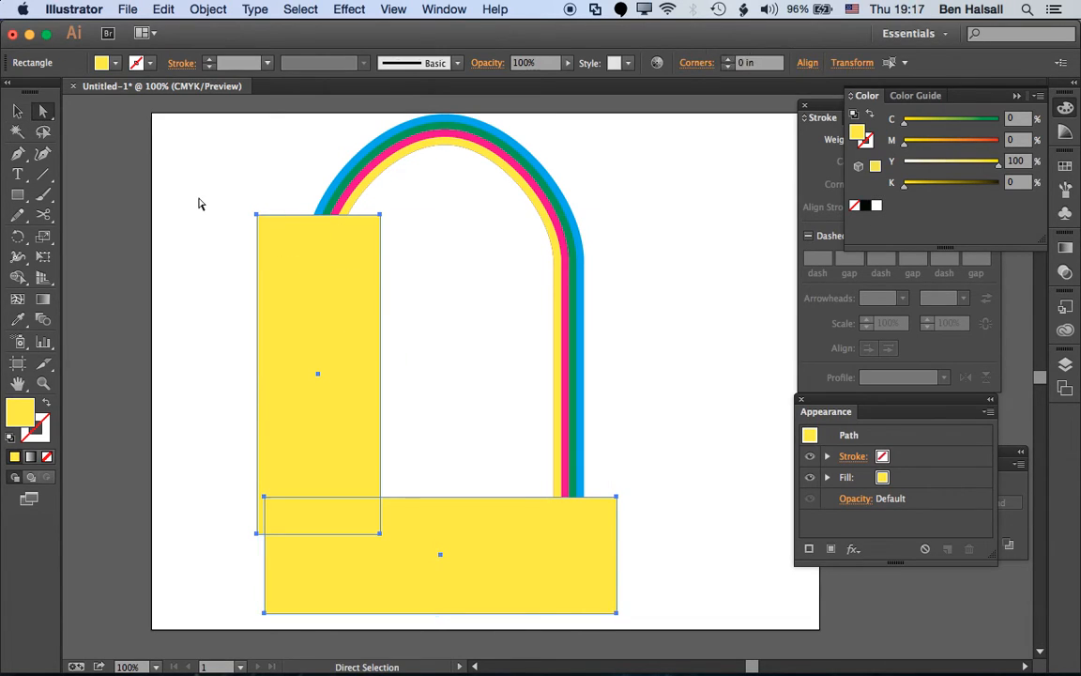
left_click_drag(255, 210, 267, 166)
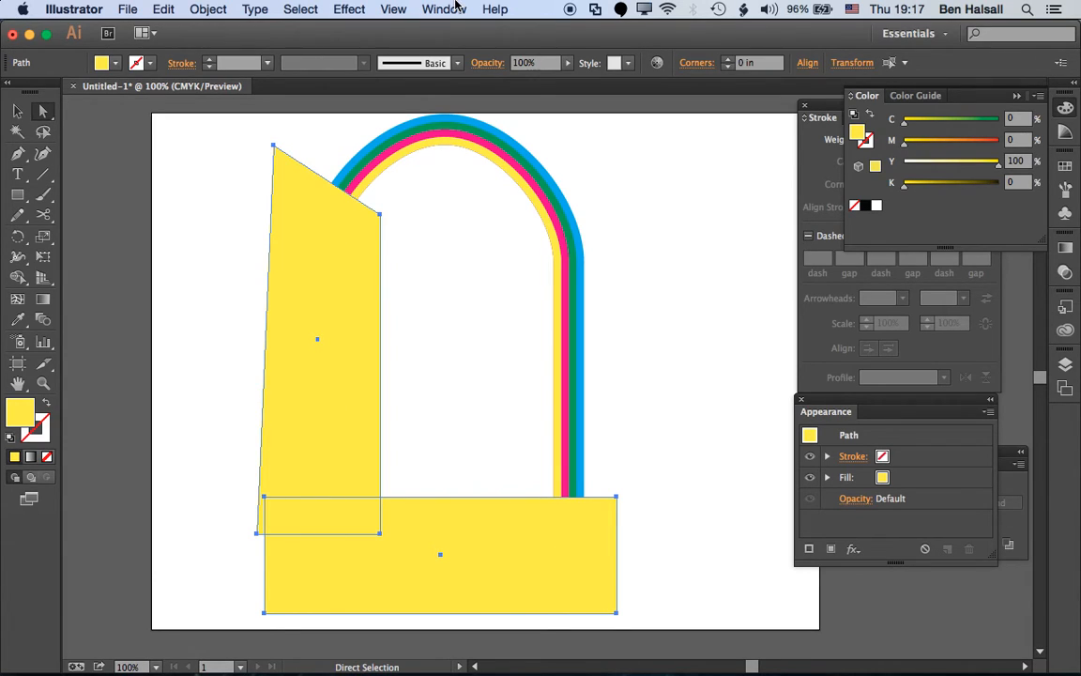
Unite the two yellow rectangles into one shape with Pathfinder.
left_click(443, 7)
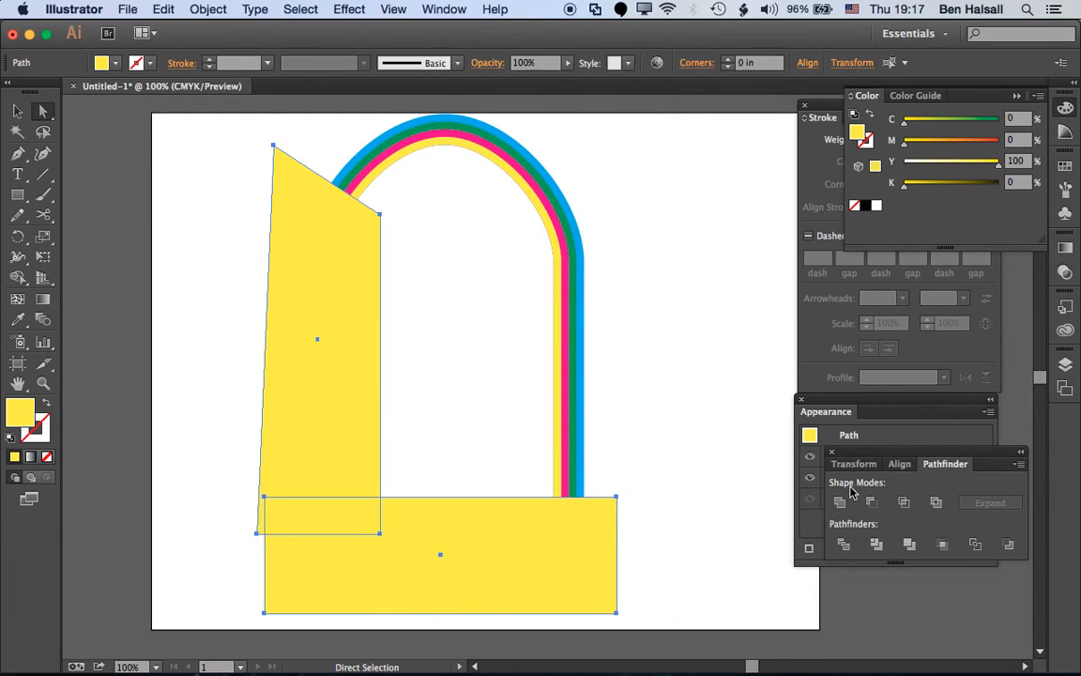
left_click(841, 503)
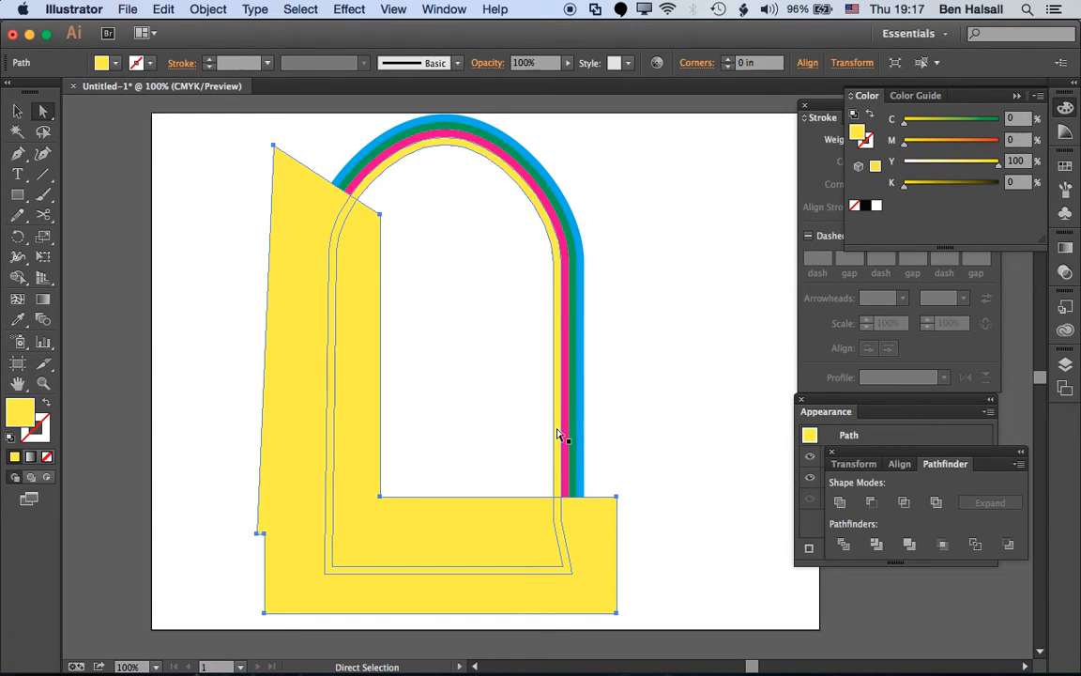
left_click(871, 503)
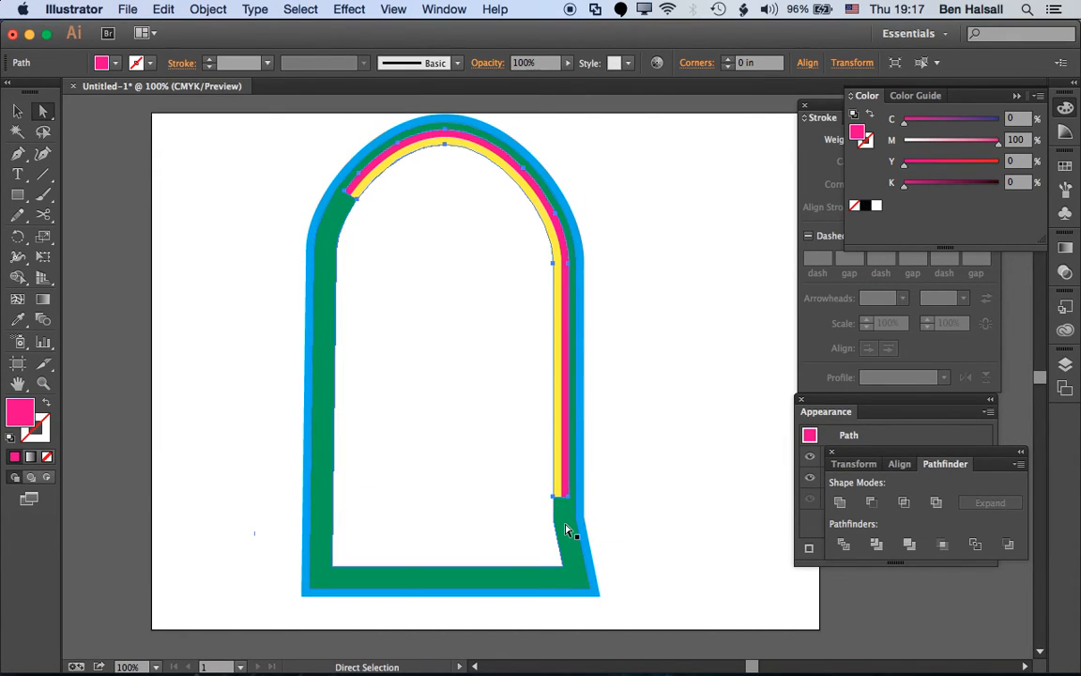
Send the green arch one level backward, then Minus Front to cut away the base and left leg.
left_click(206, 9)
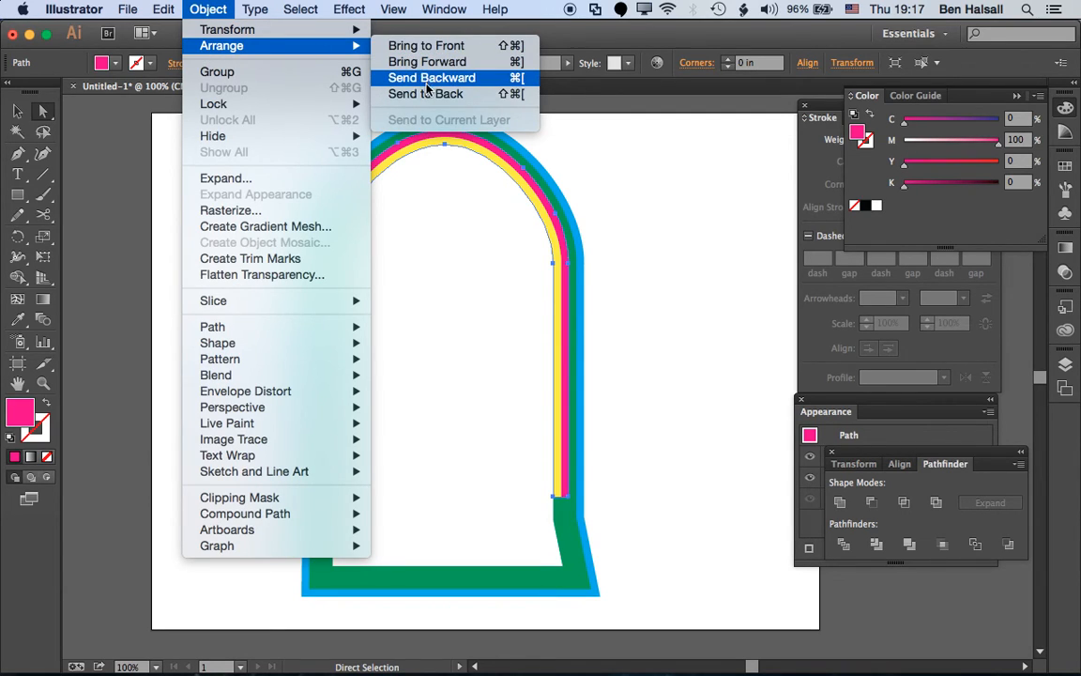
left_click(431, 77)
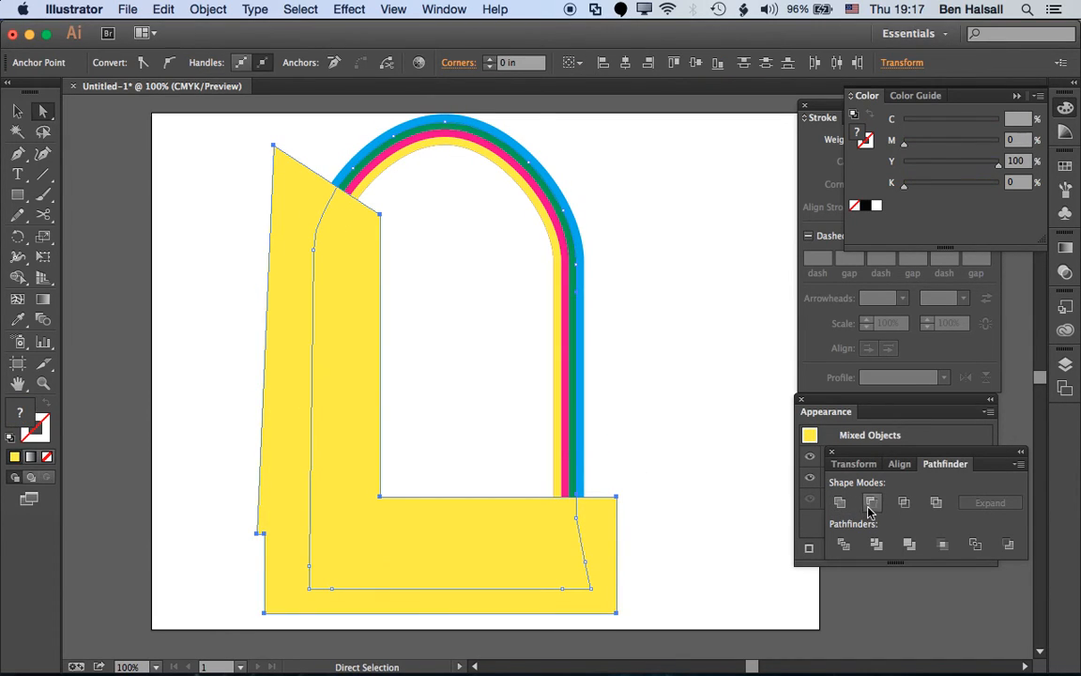
left_click(871, 503)
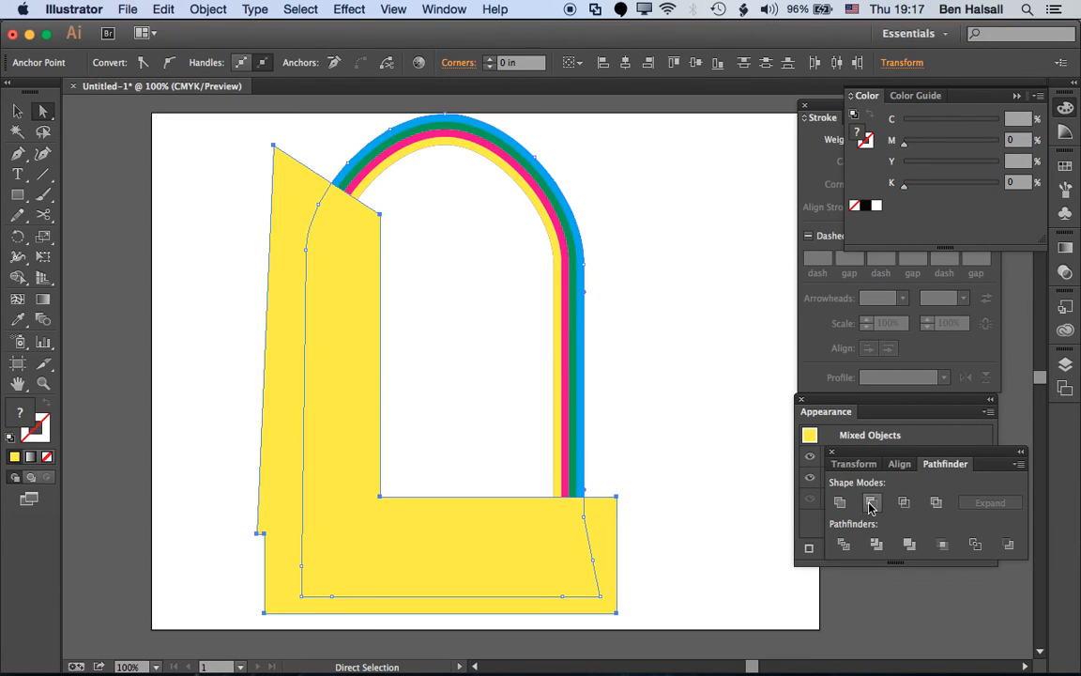
left_click(871, 503)
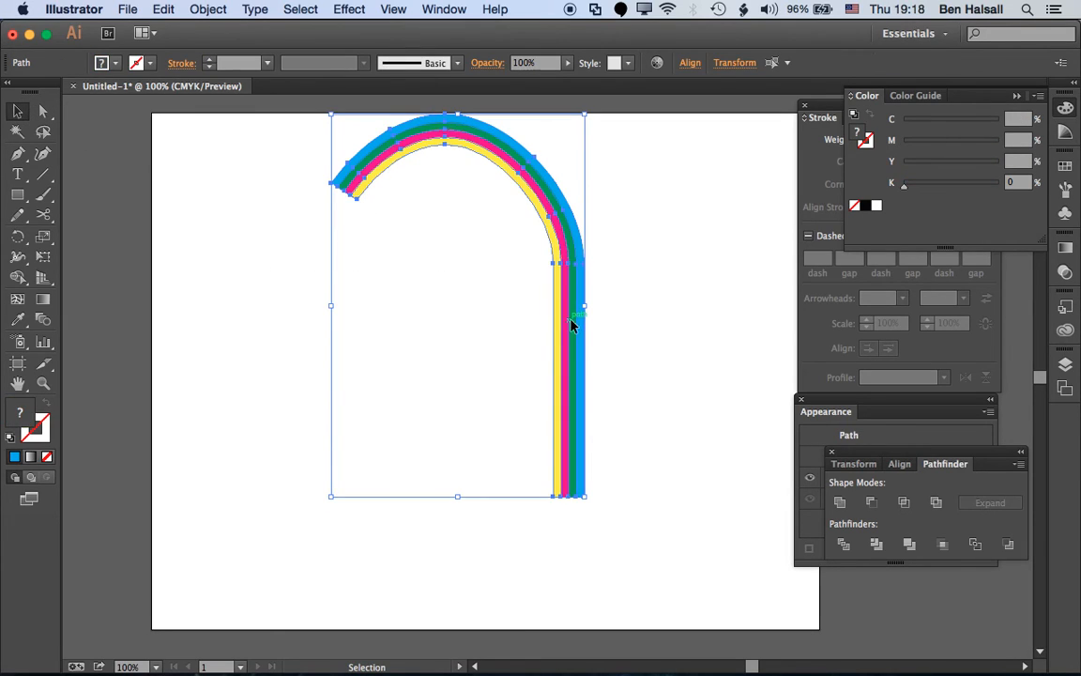
left_click(646, 401)
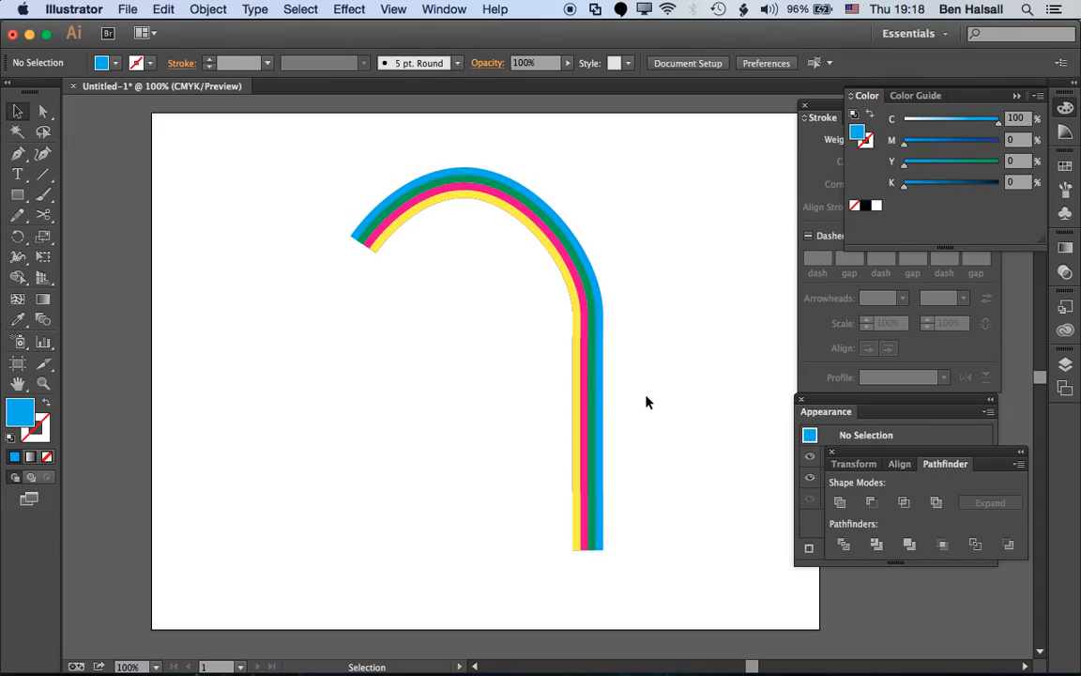
mouse_move(693, 406)
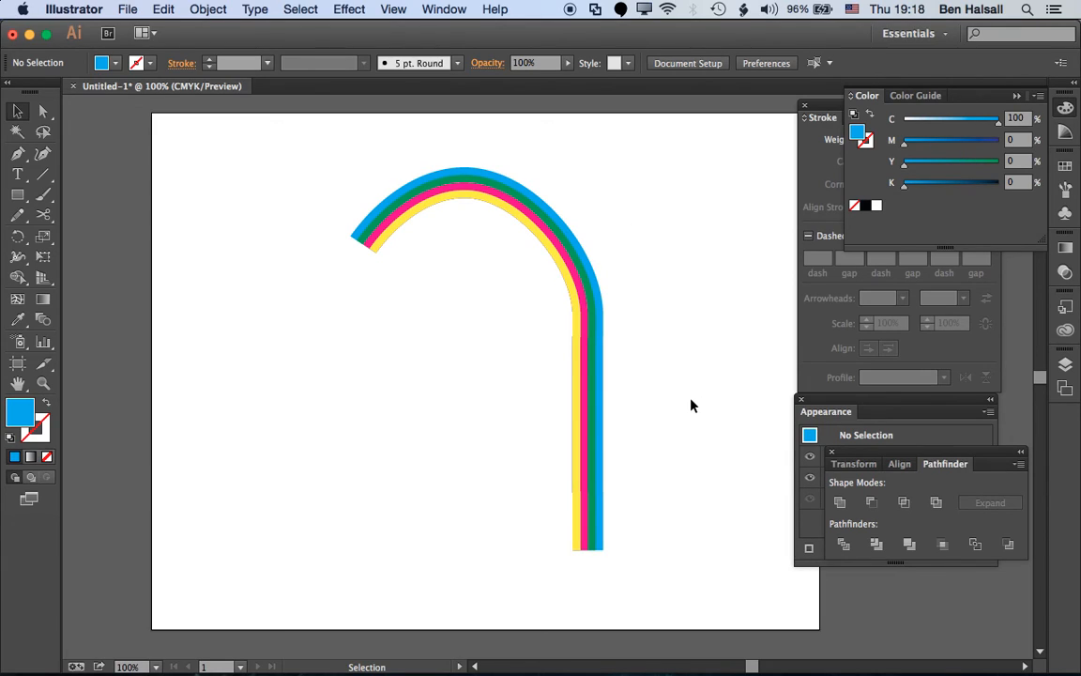
left_click(605, 376)
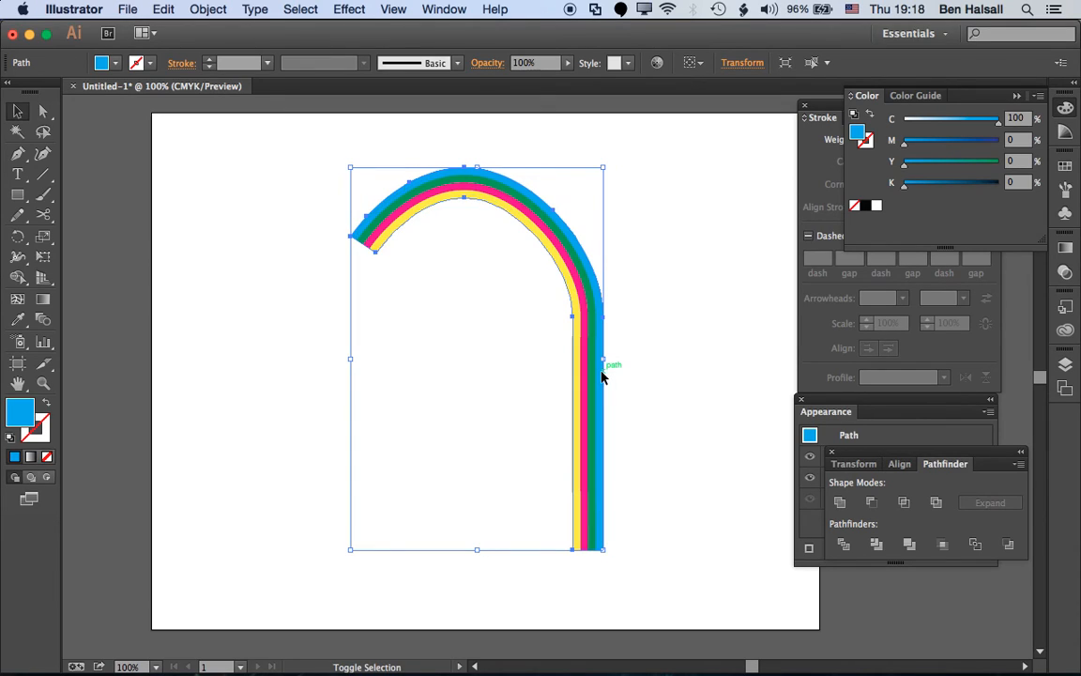
left_click(653, 347)
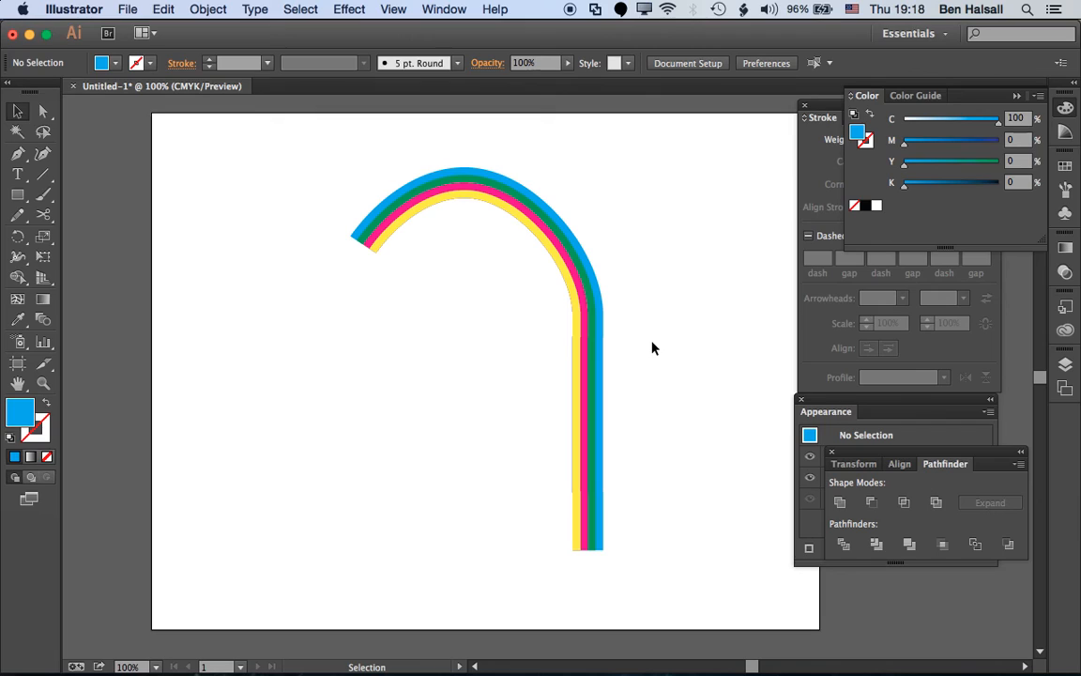
mouse_move(442, 286)
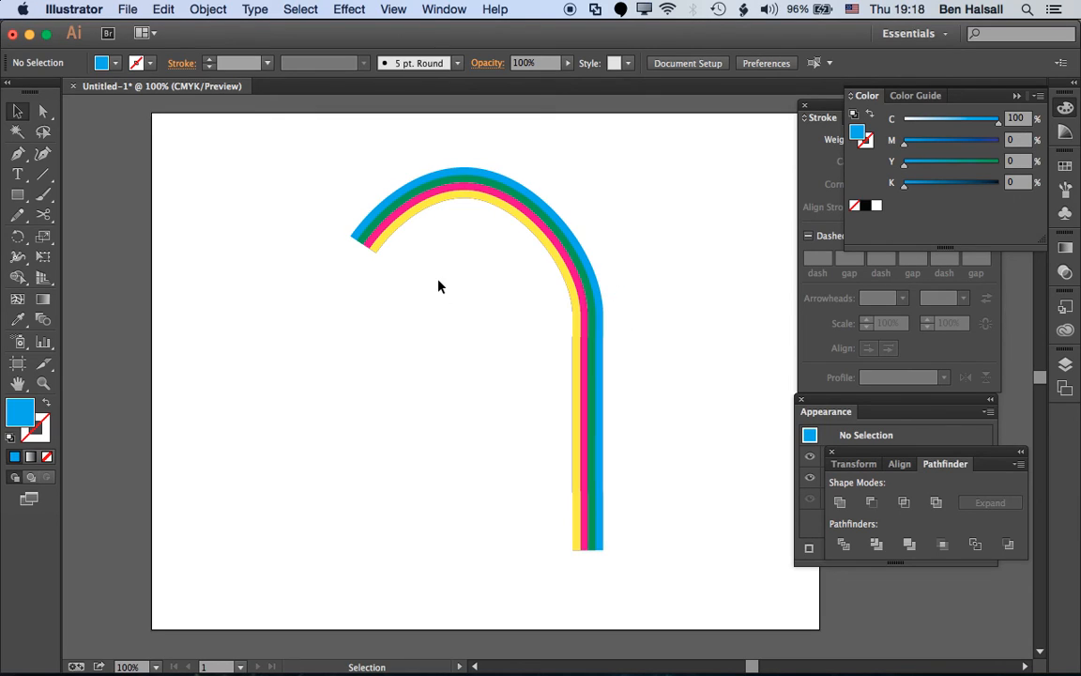
mouse_move(492, 184)
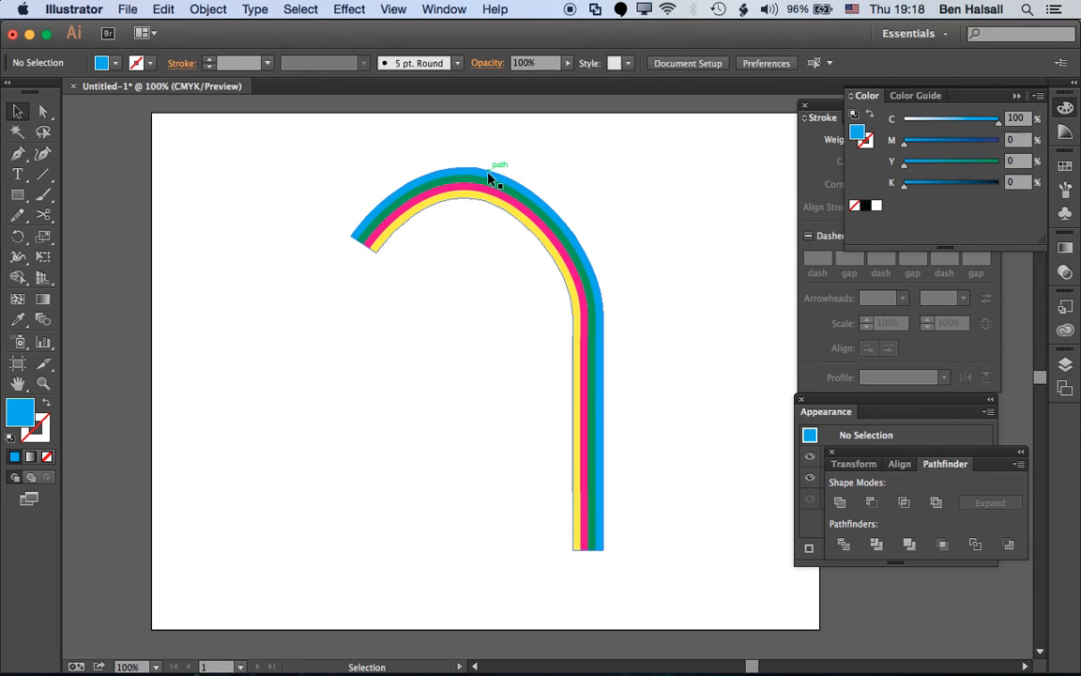
mouse_move(591, 458)
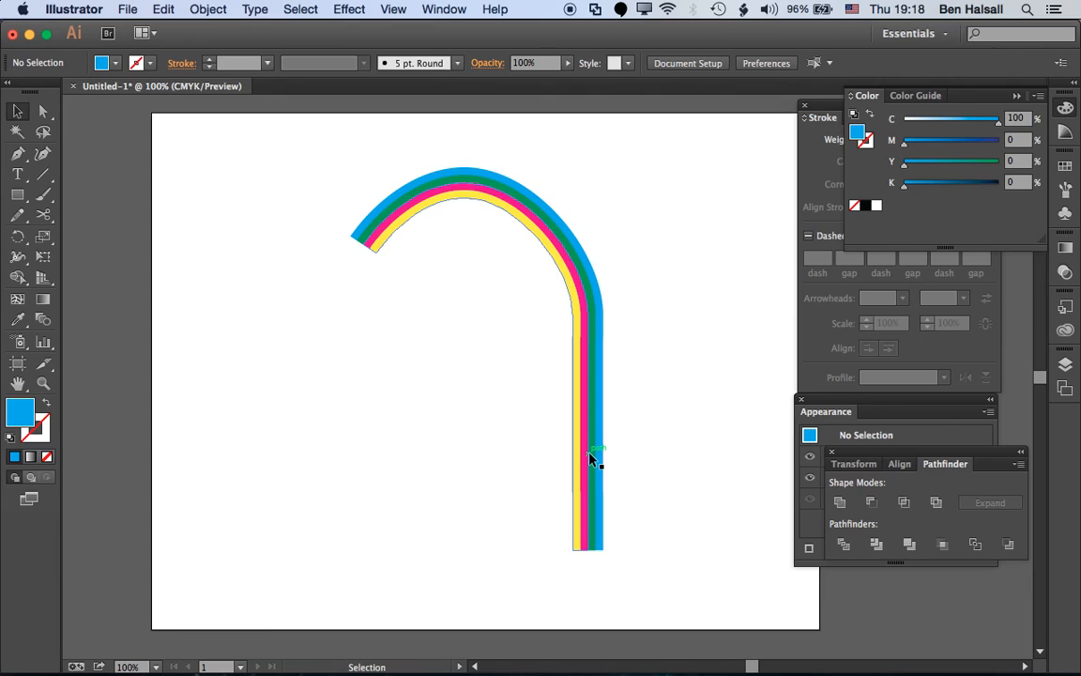